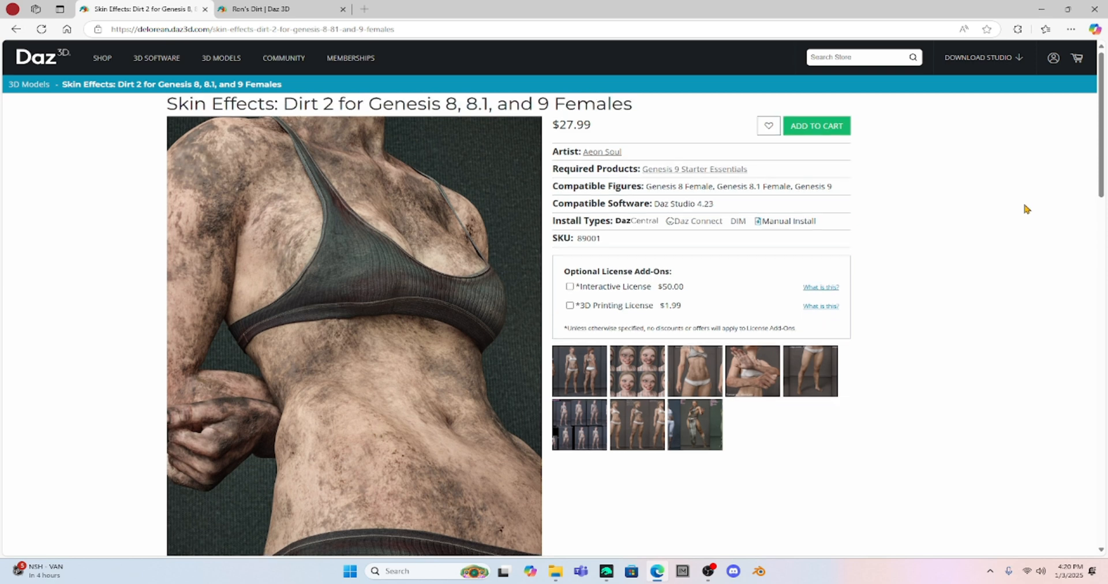
mouse_move(483, 282)
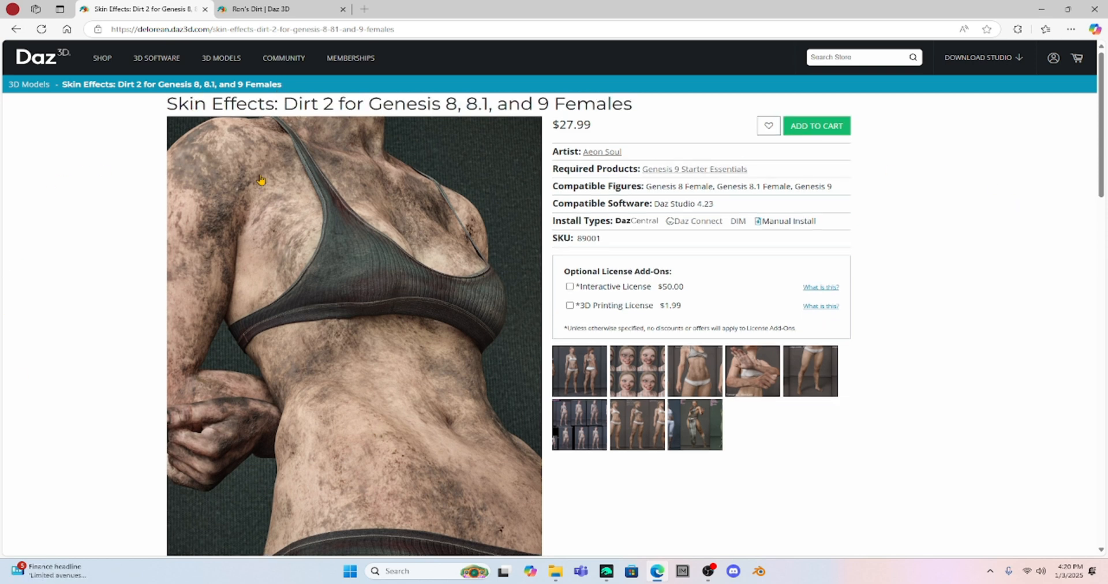
mouse_move(387, 290)
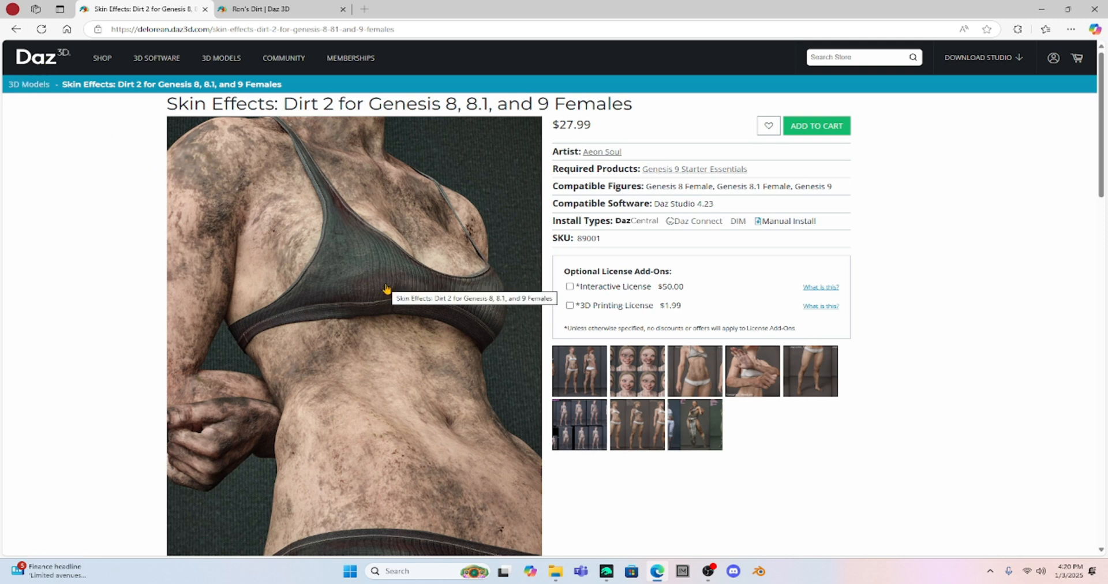
mouse_move(584, 426)
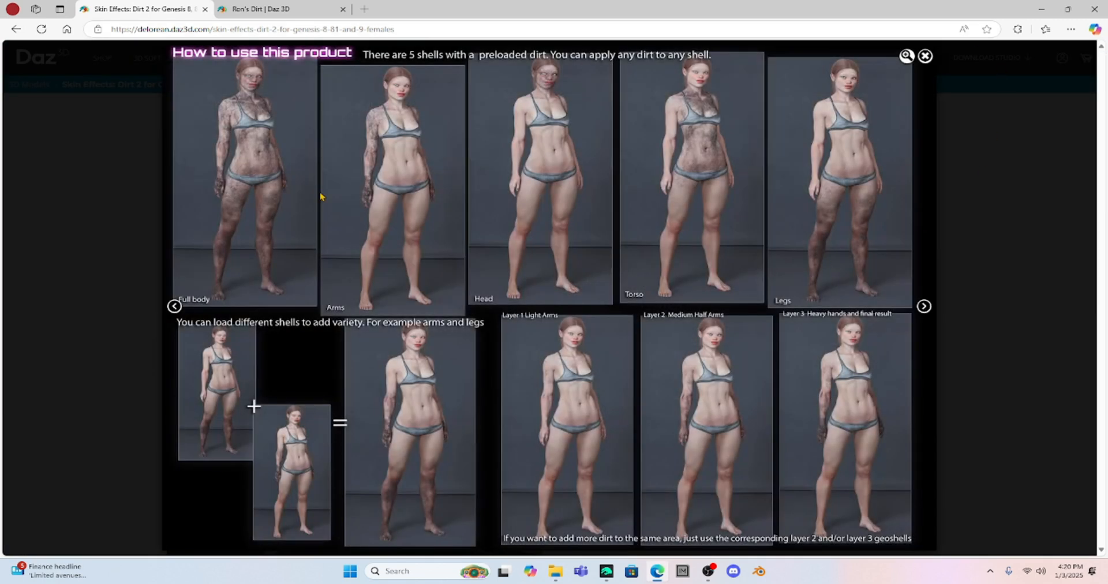
mouse_move(334, 326)
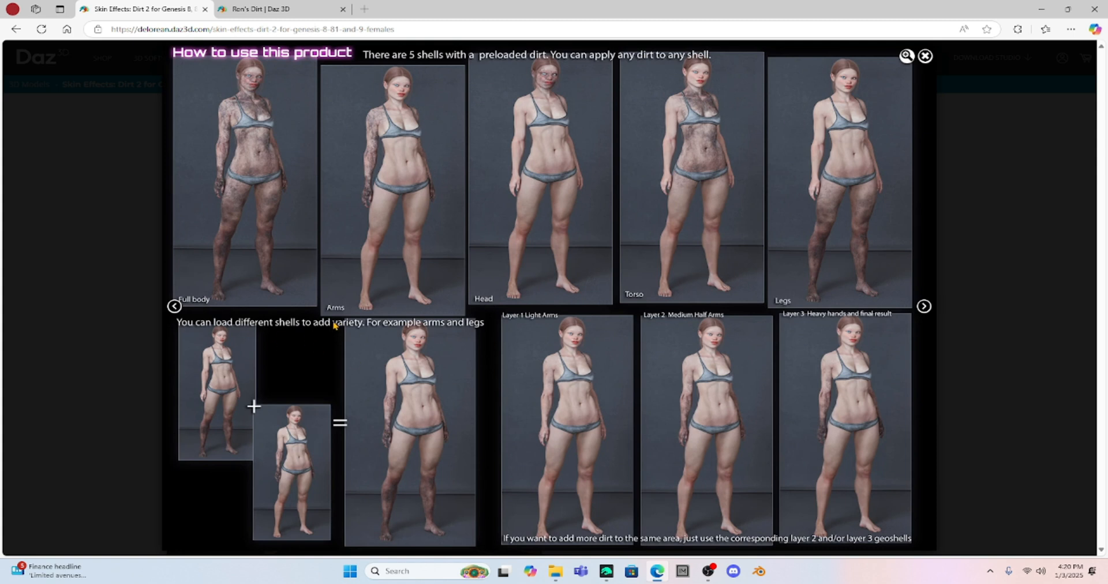
mouse_move(349, 145)
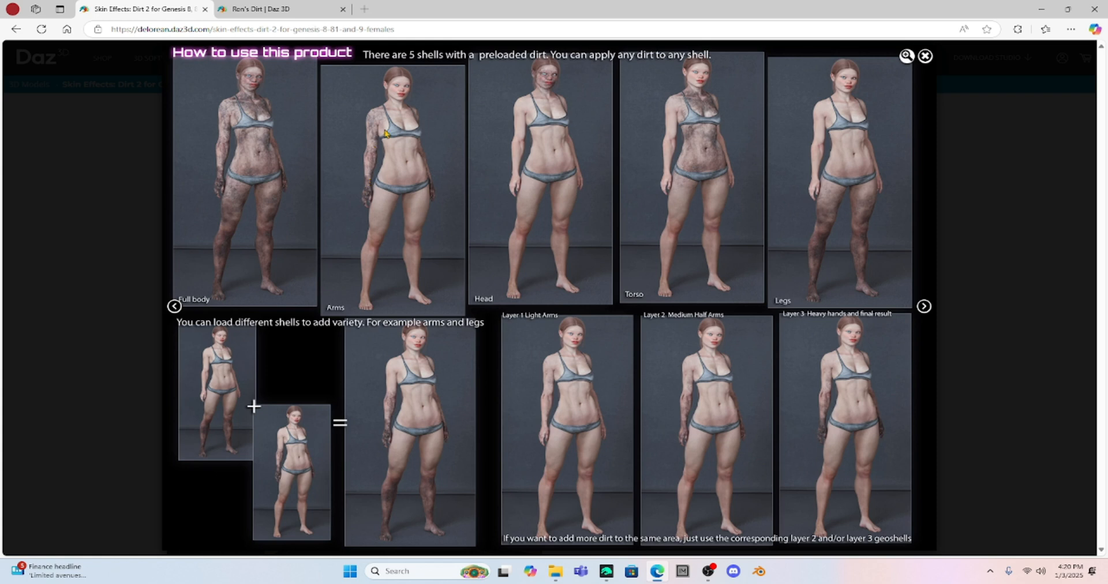
mouse_move(347, 198)
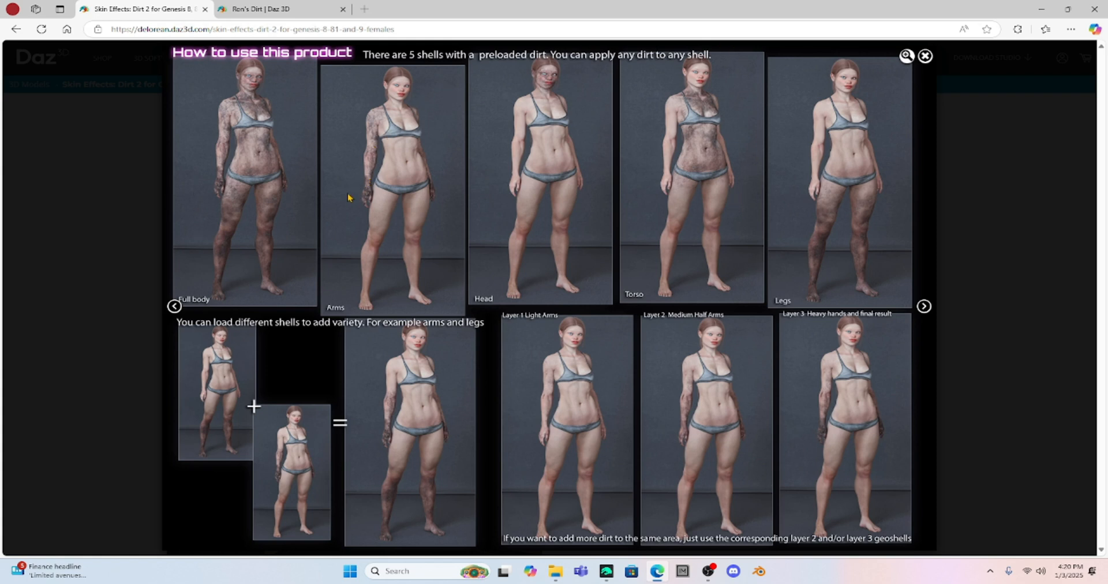
mouse_move(233, 175)
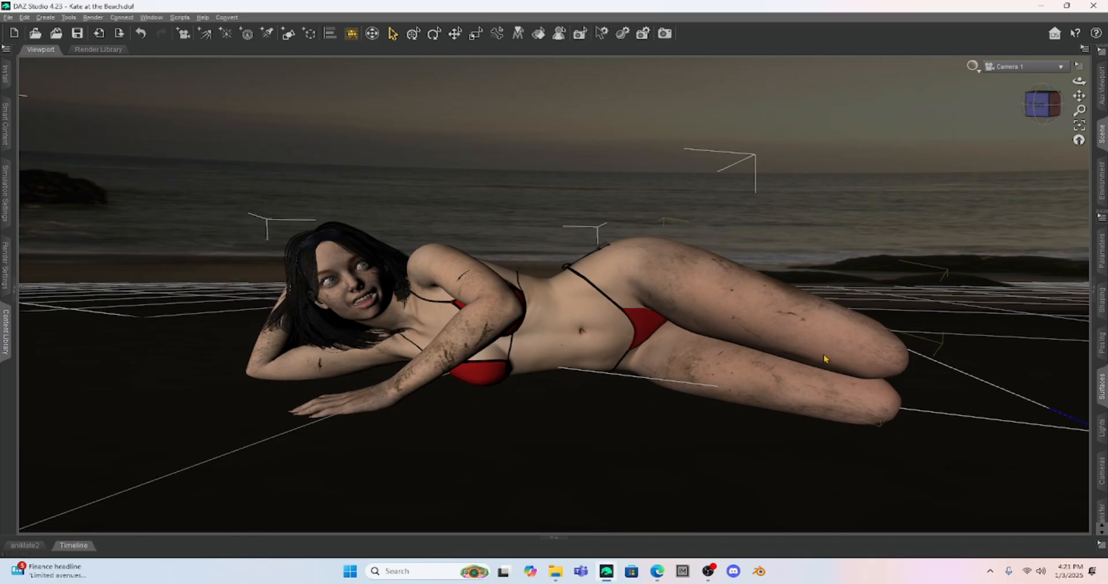
mouse_move(652, 240)
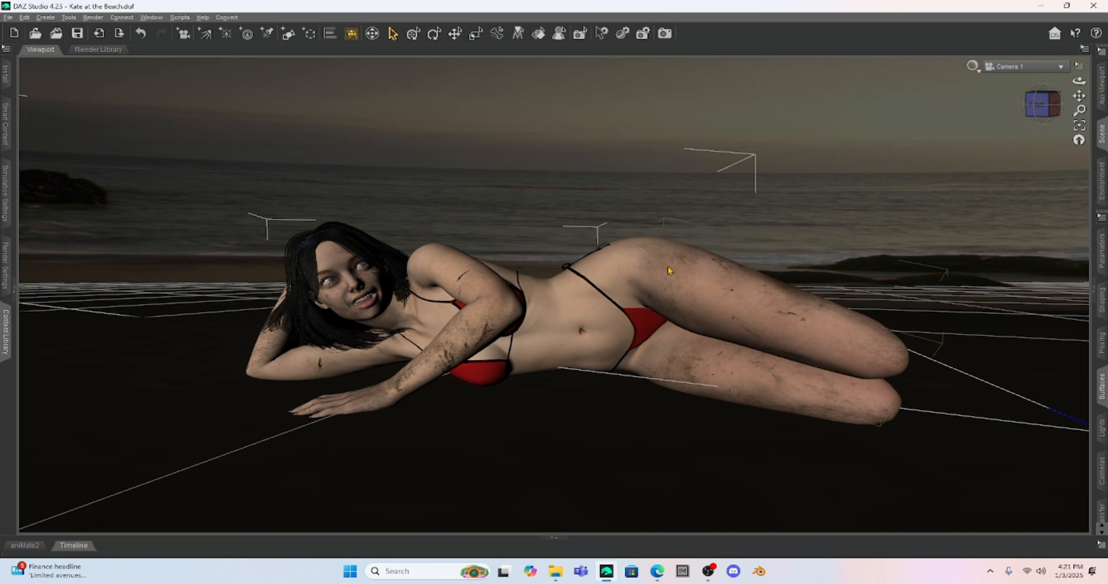
mouse_move(572, 381)
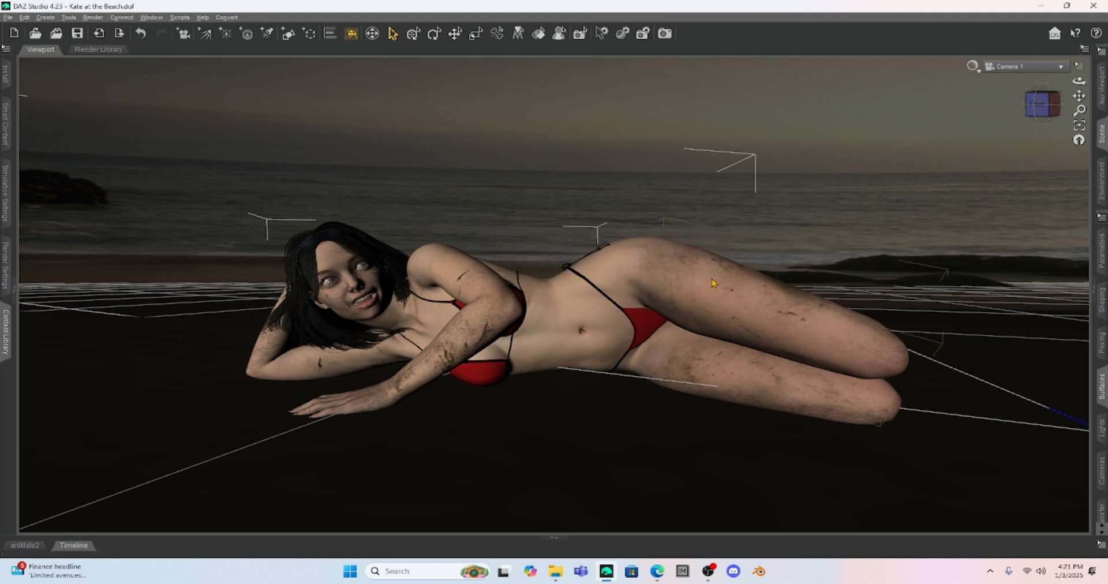
mouse_move(368, 233)
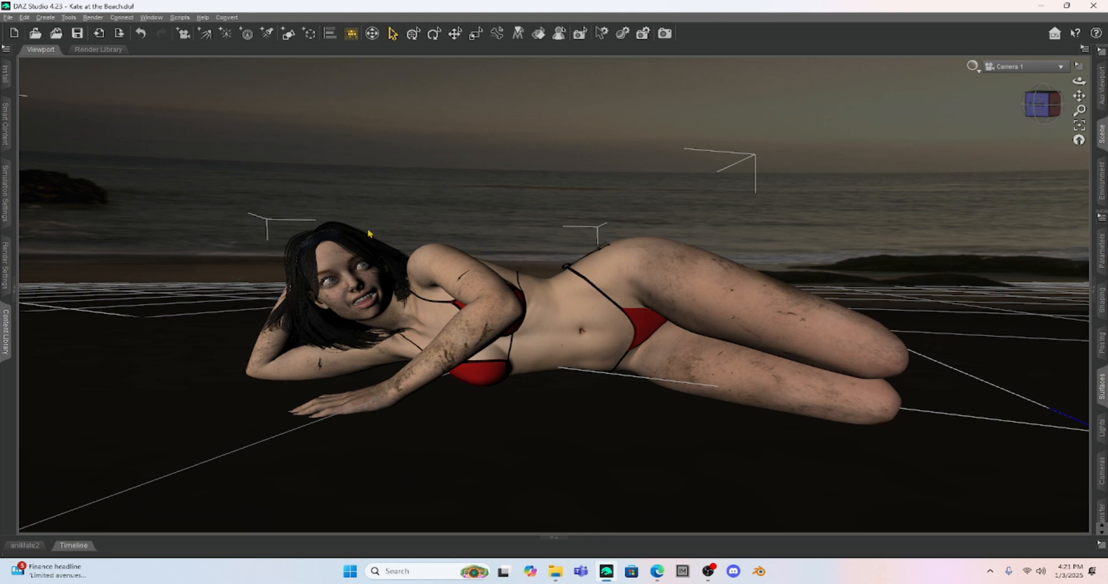
mouse_move(194, 266)
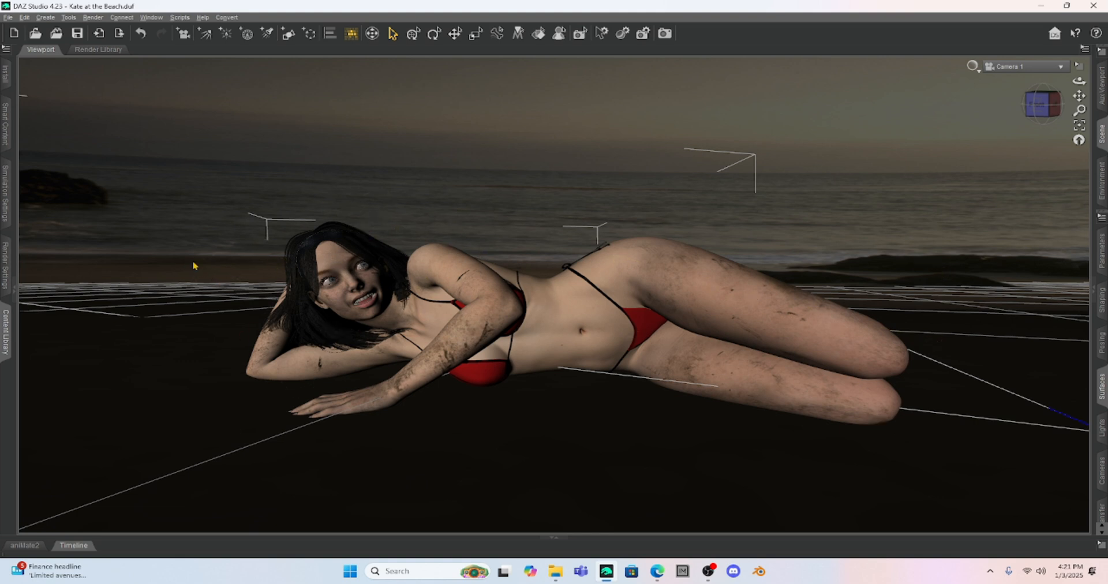
mouse_move(175, 259)
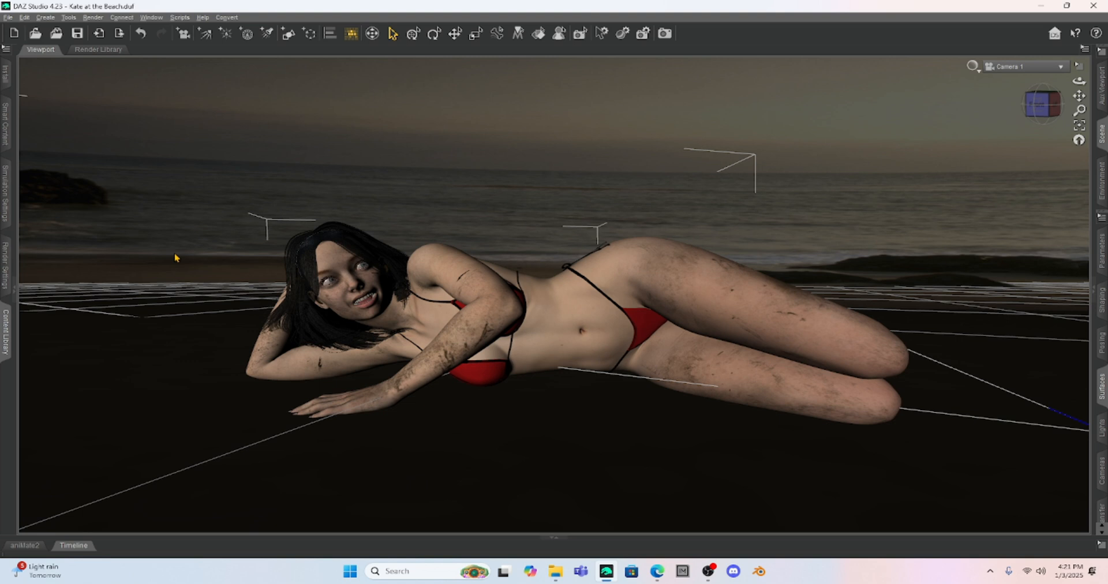
mouse_move(198, 269)
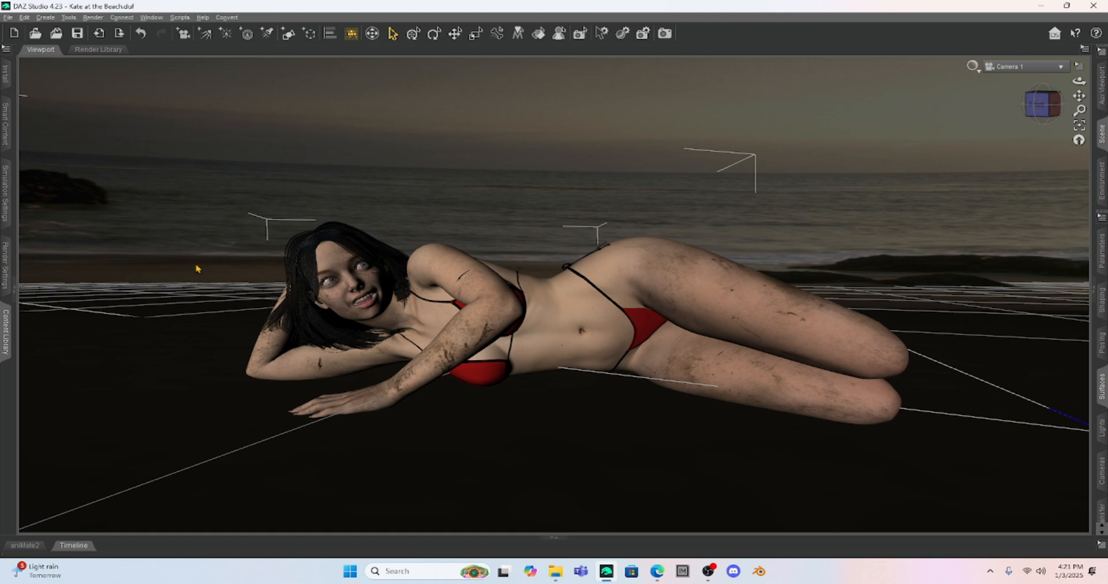
mouse_move(461, 262)
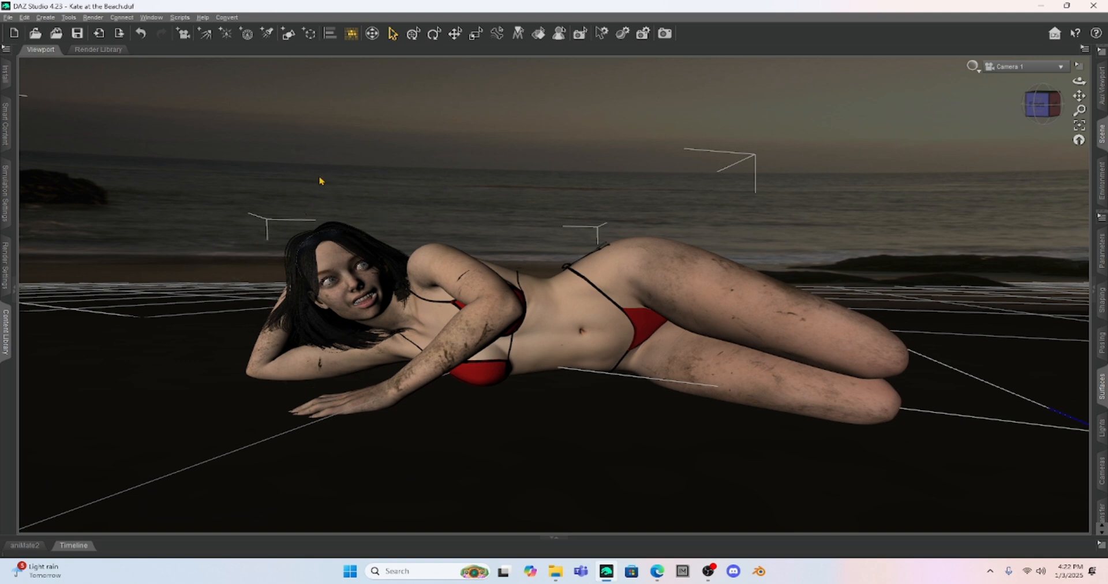
mouse_move(420, 171)
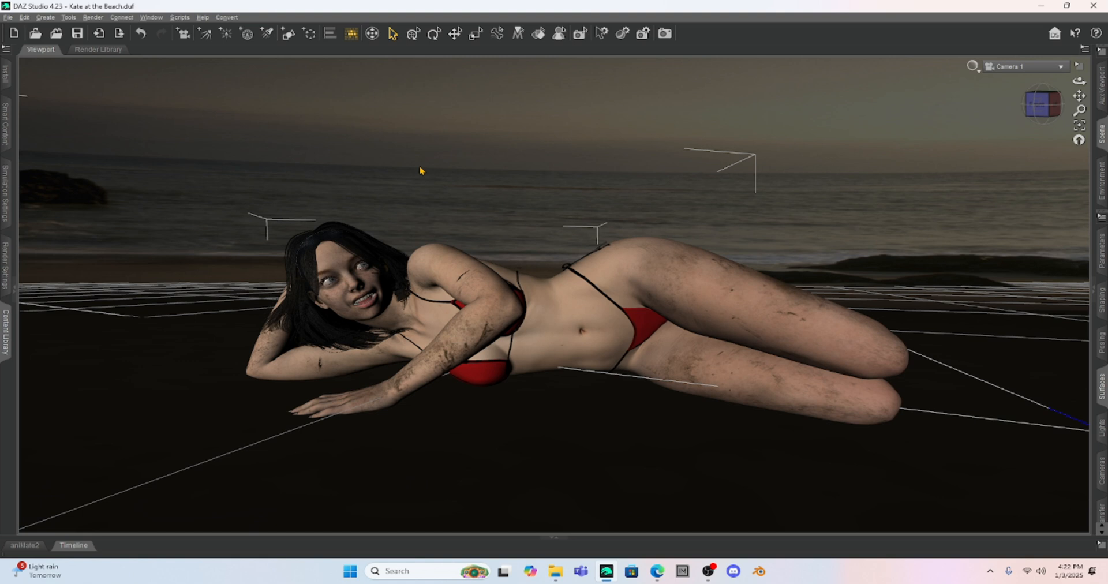
mouse_move(389, 161)
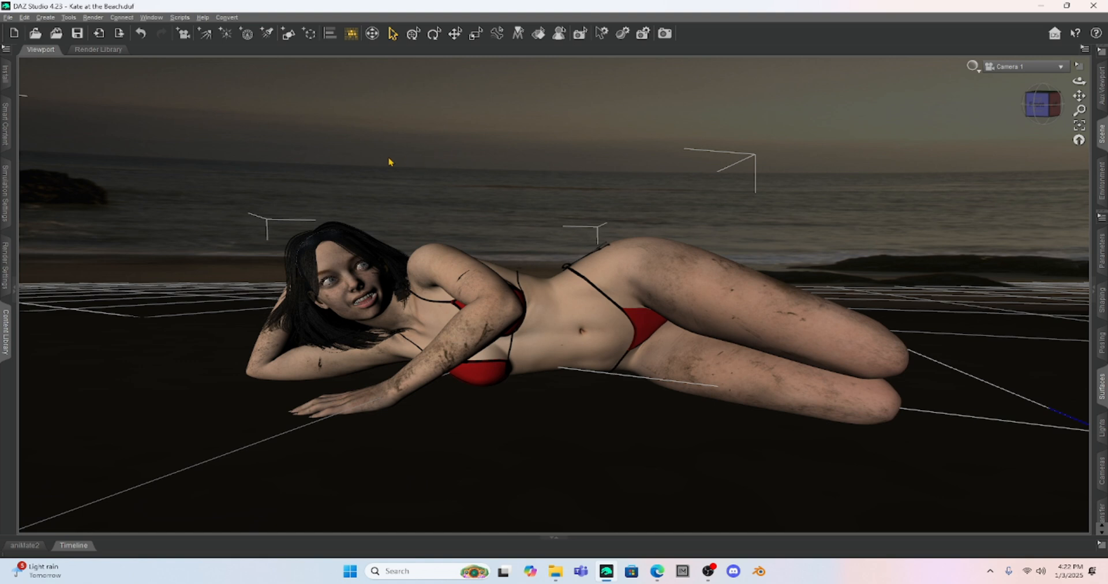
mouse_move(216, 306)
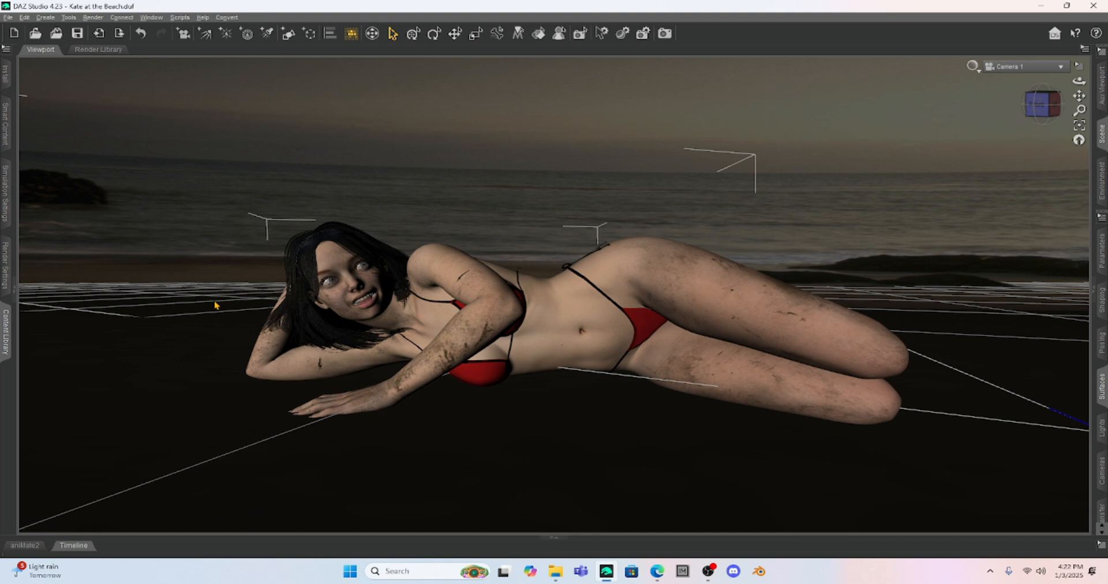
mouse_move(543, 399)
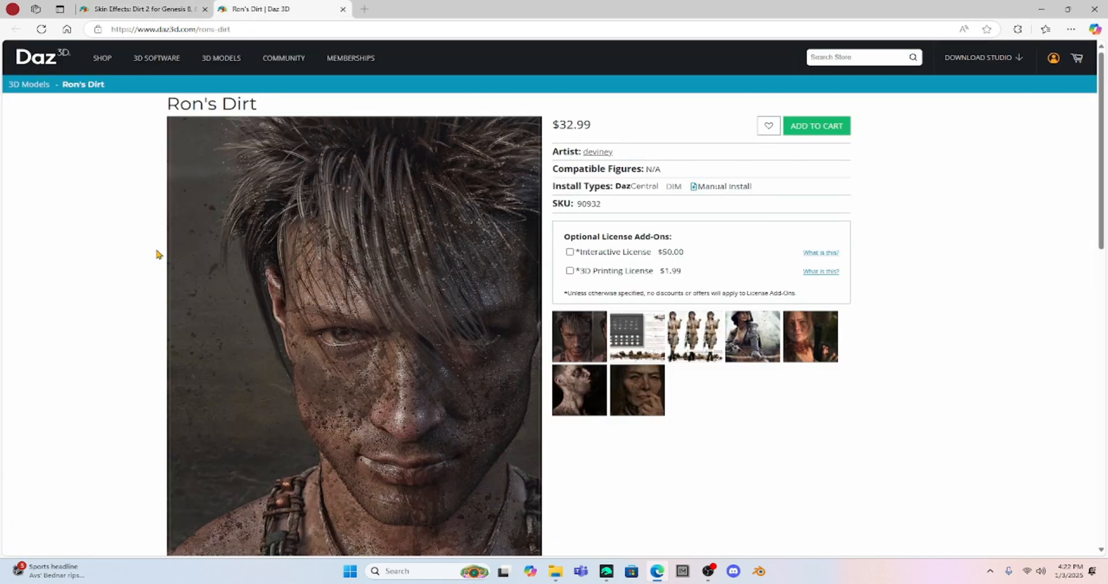
View the enlarged gallery image of the Ron's Dirt brush pack in the store lightbox
click(284, 58)
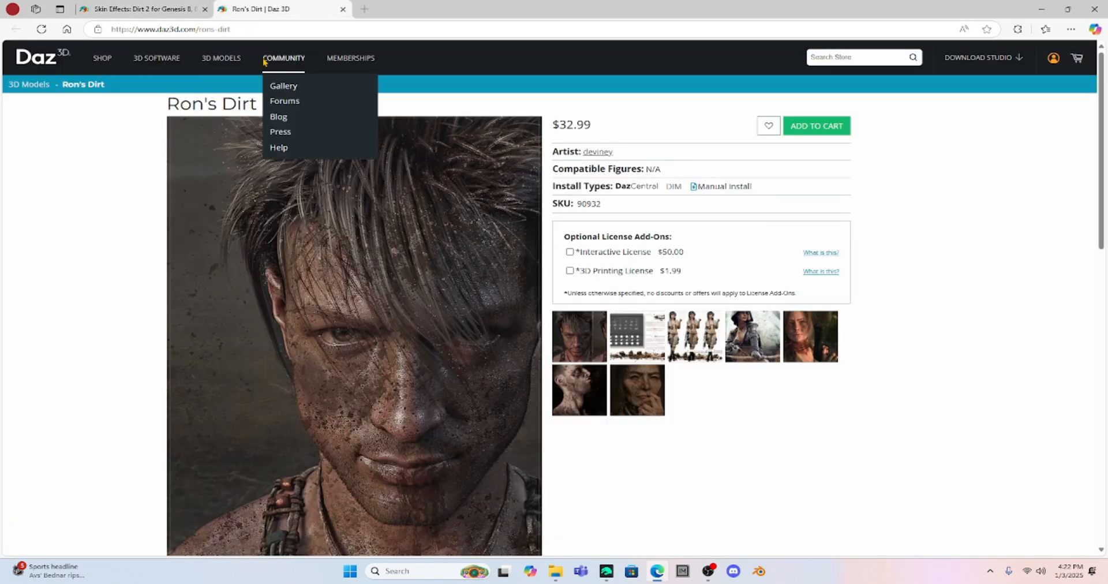
mouse_move(211, 134)
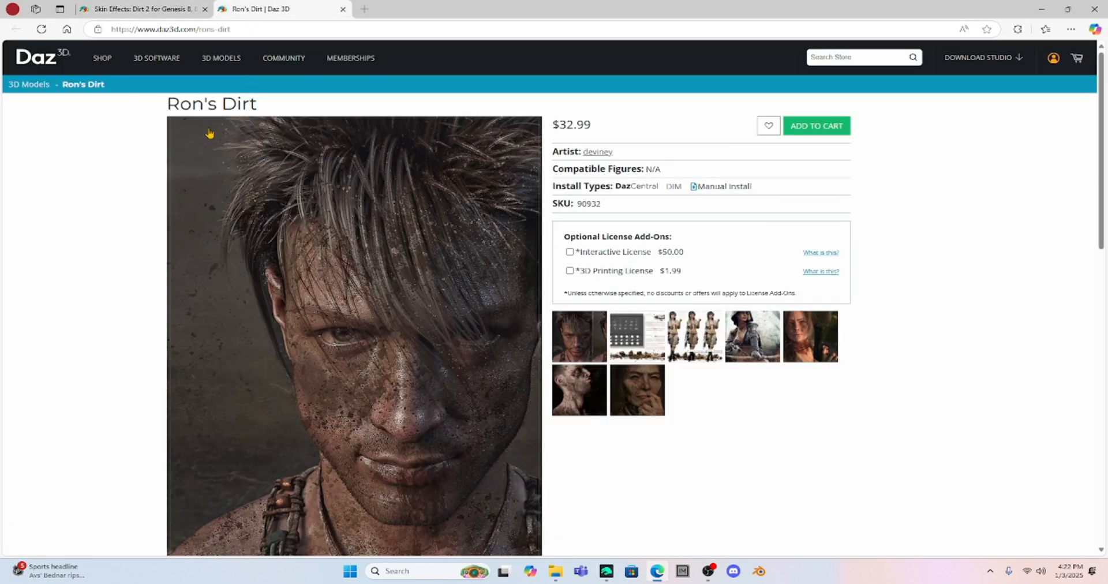
mouse_move(161, 207)
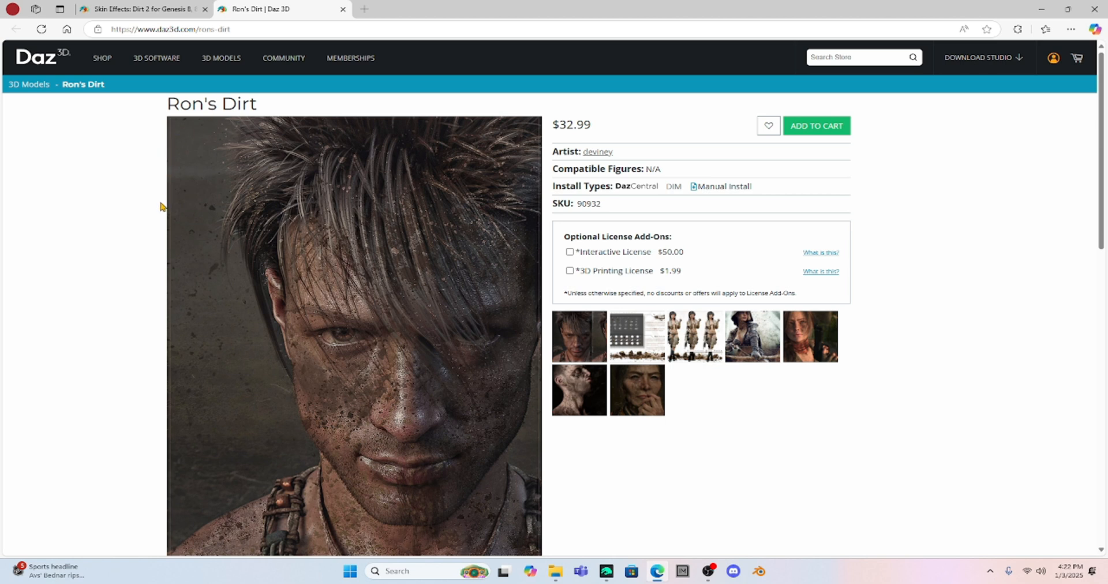
mouse_move(379, 192)
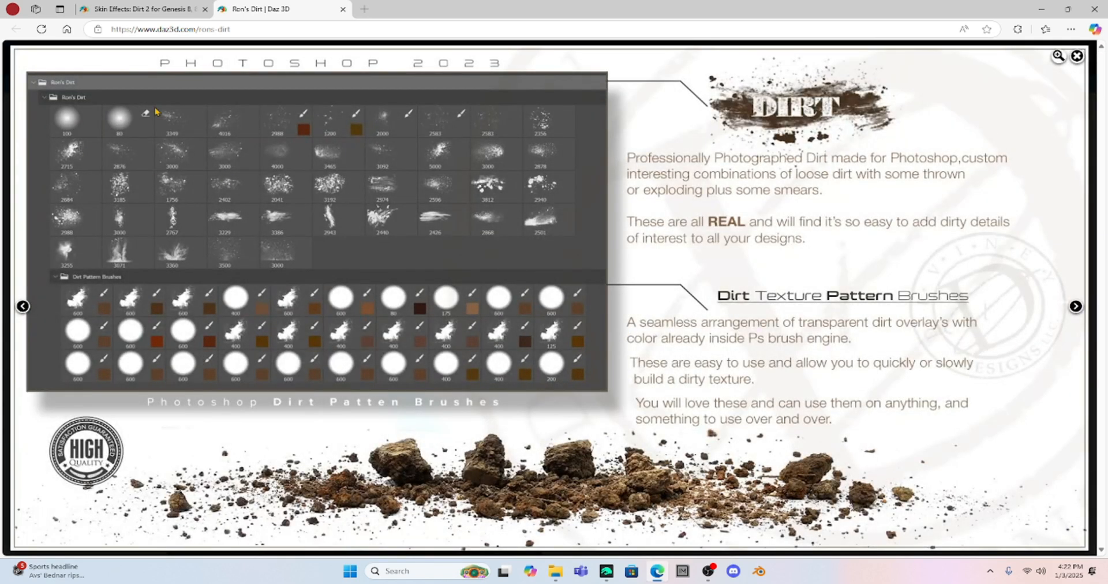
mouse_move(472, 156)
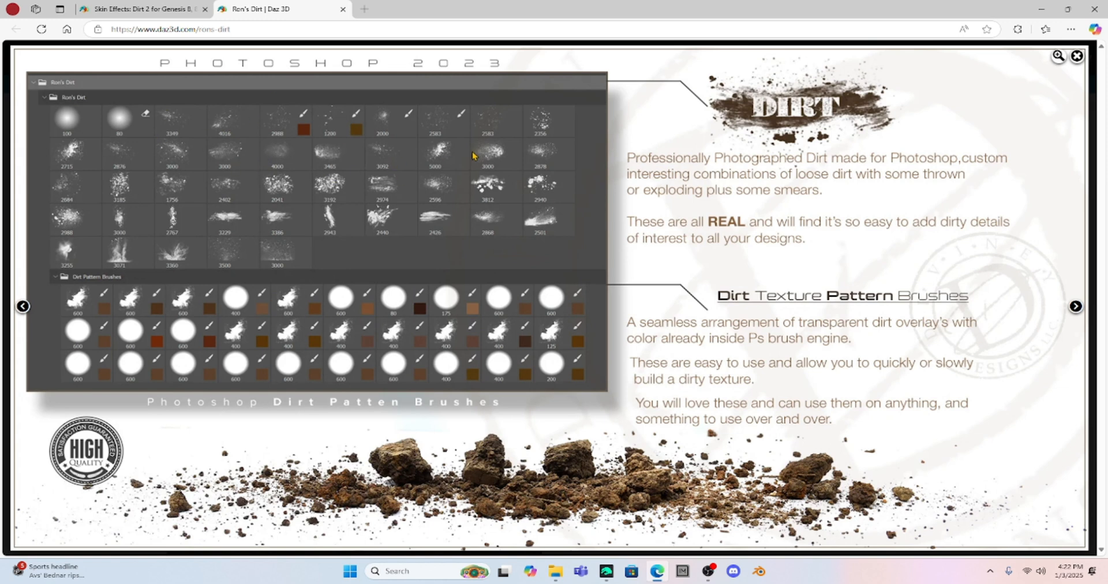
mouse_move(711, 294)
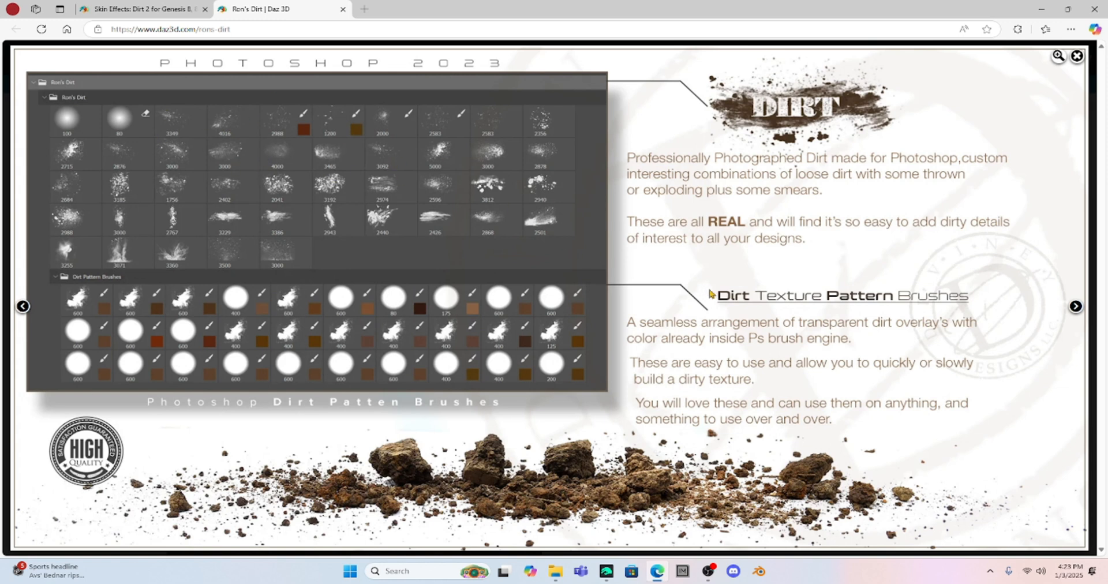
mouse_move(429, 316)
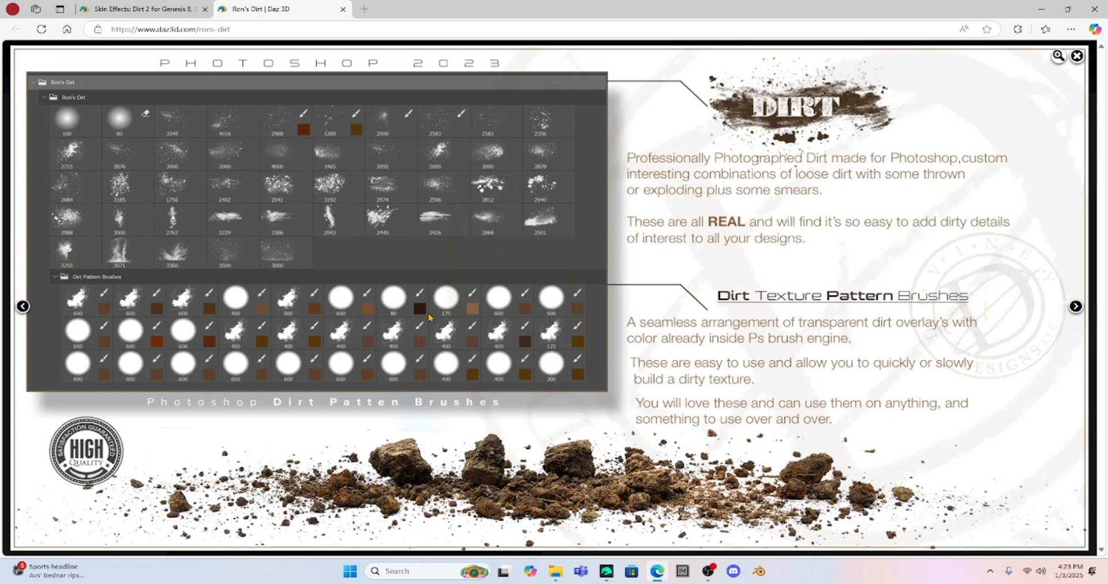
mouse_move(413, 439)
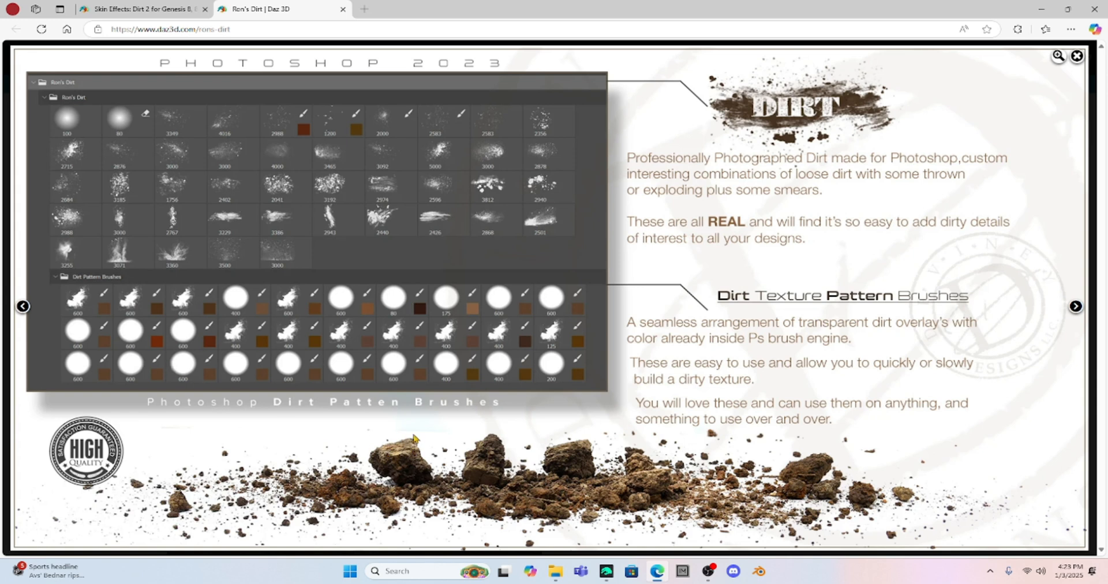
mouse_move(320, 255)
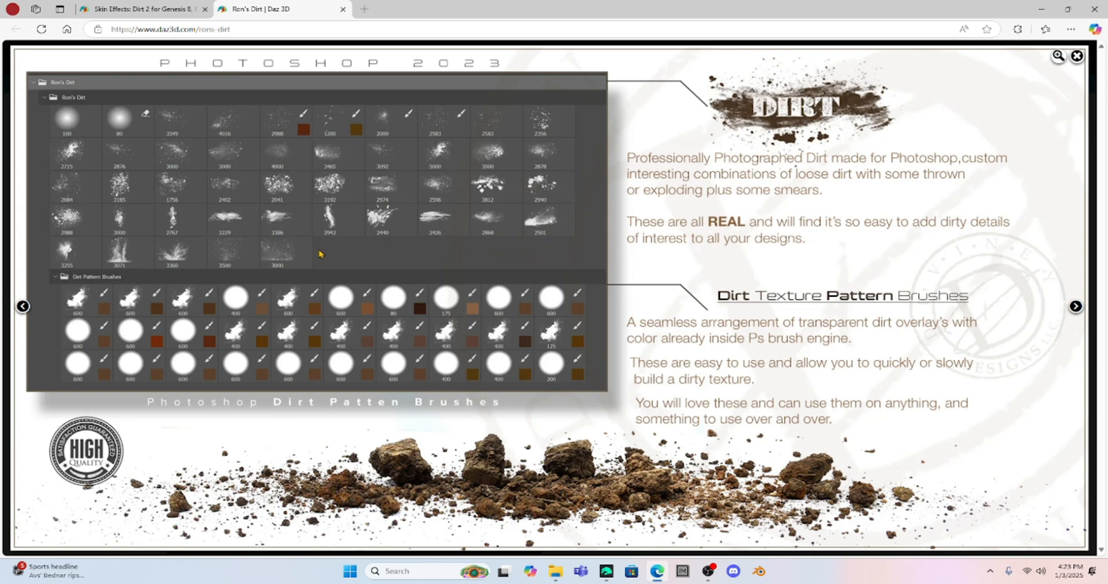
mouse_move(292, 326)
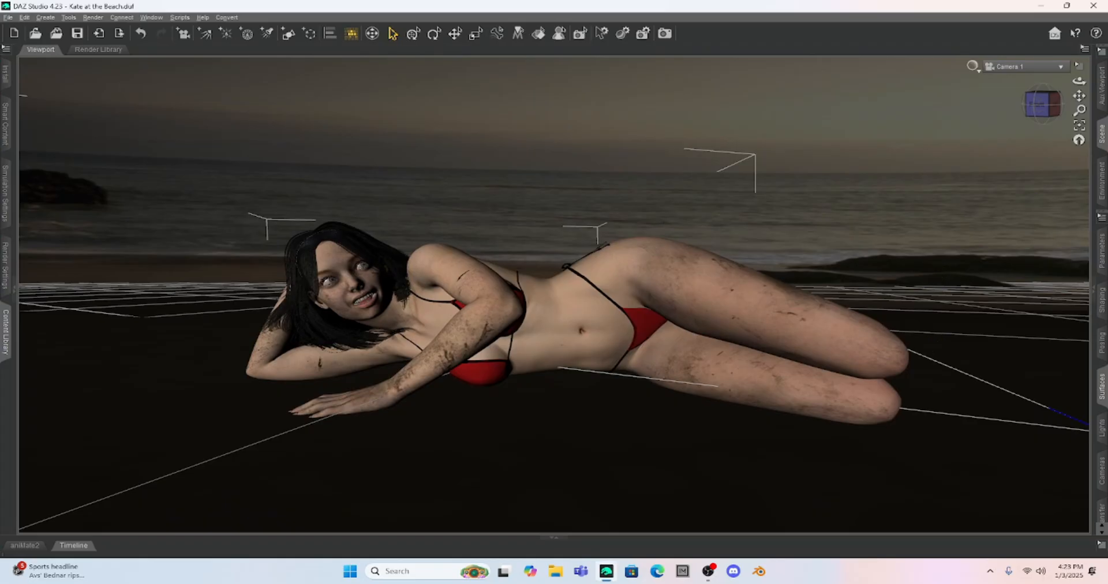
mouse_move(308, 119)
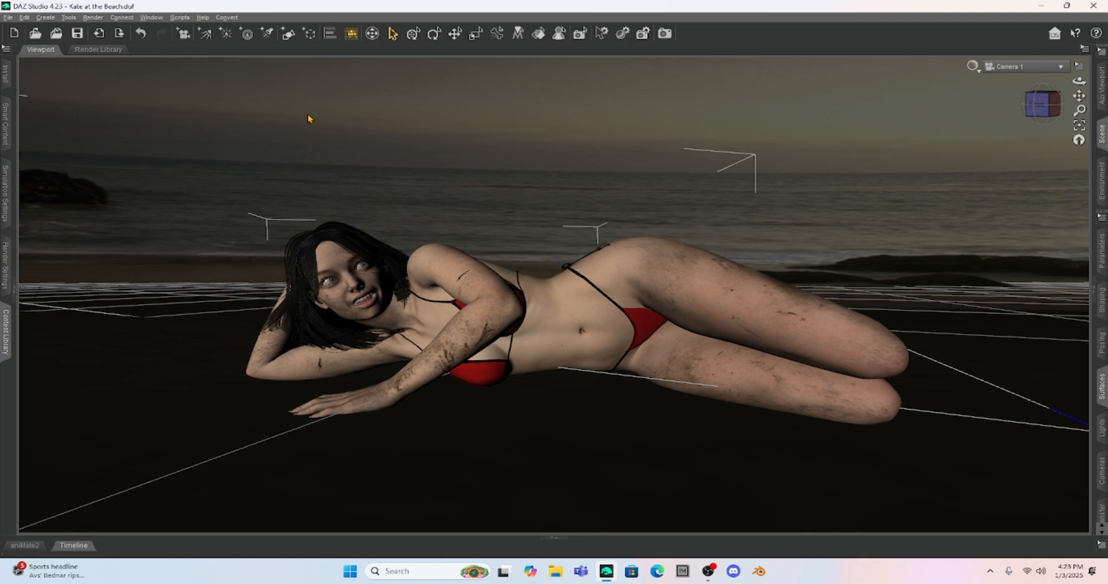
mouse_move(354, 352)
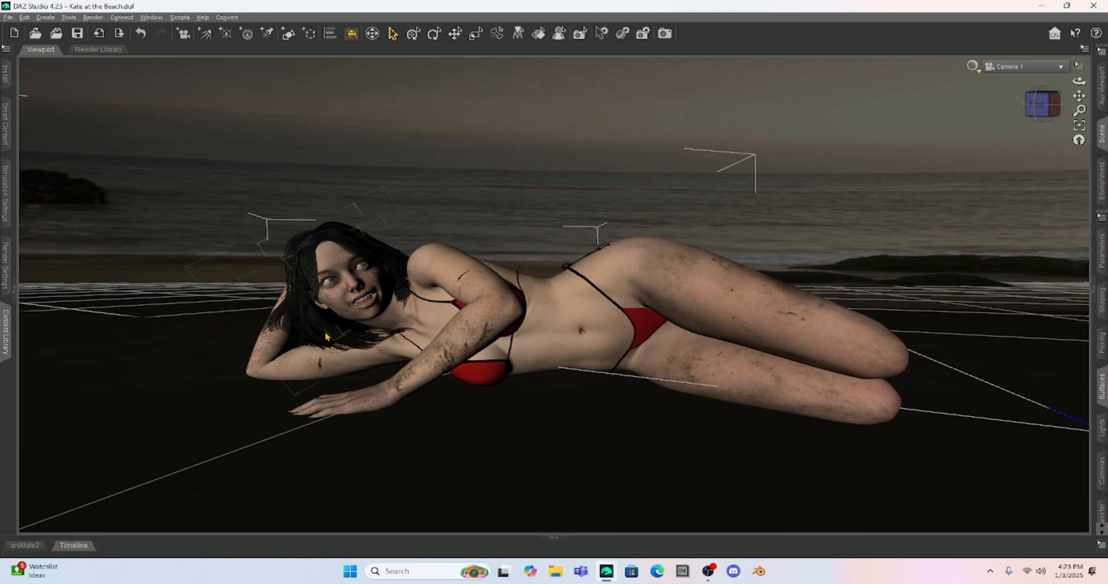
mouse_move(303, 320)
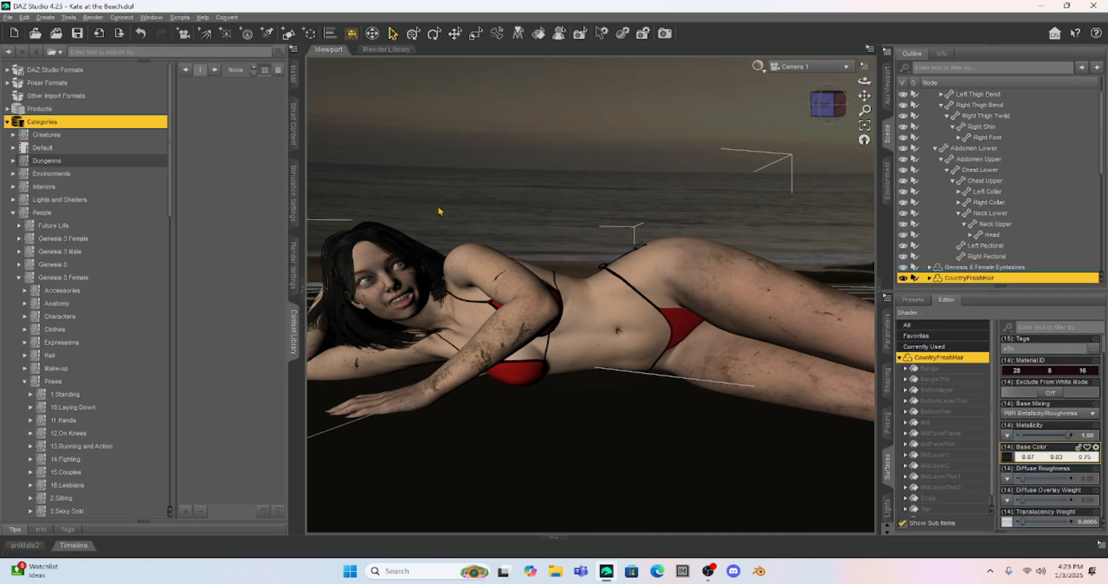
mouse_move(752, 125)
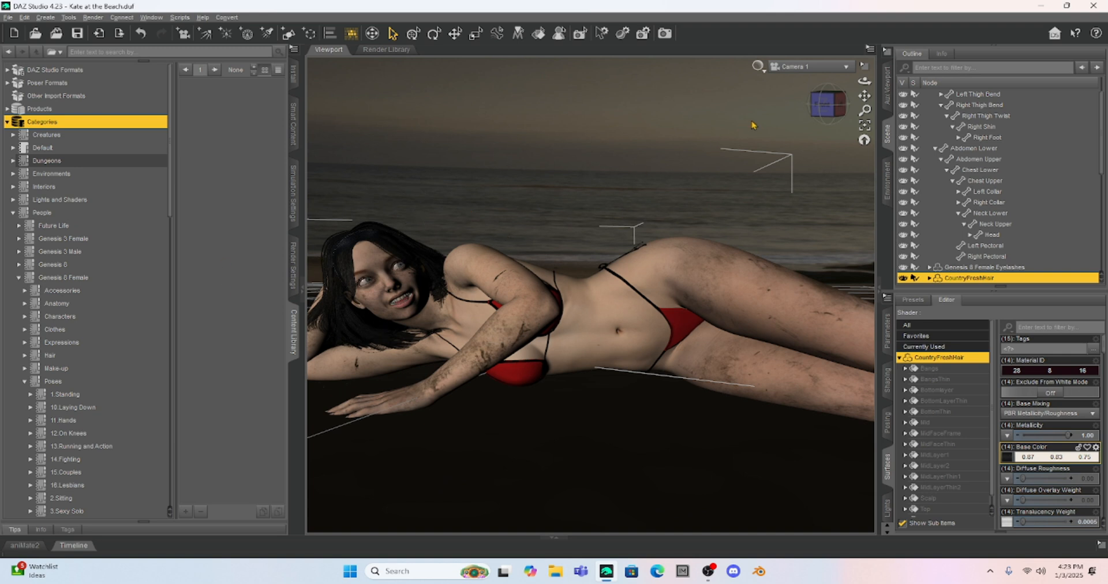
mouse_move(803, 72)
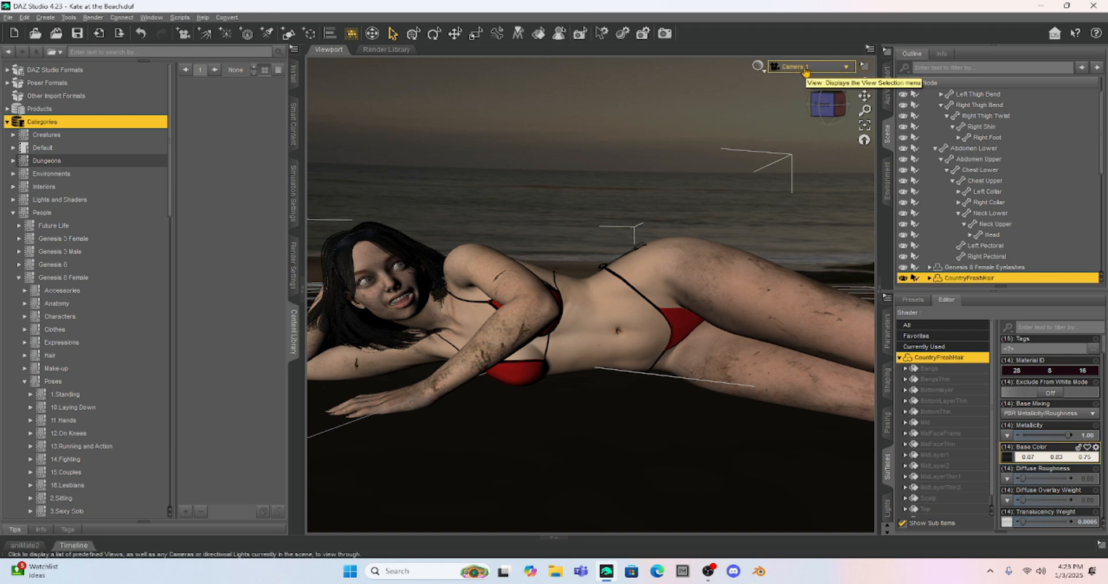
Look through the close-up Camera and inspect CountryFreshHair's Base Color texture in Surfaces
click(842, 66)
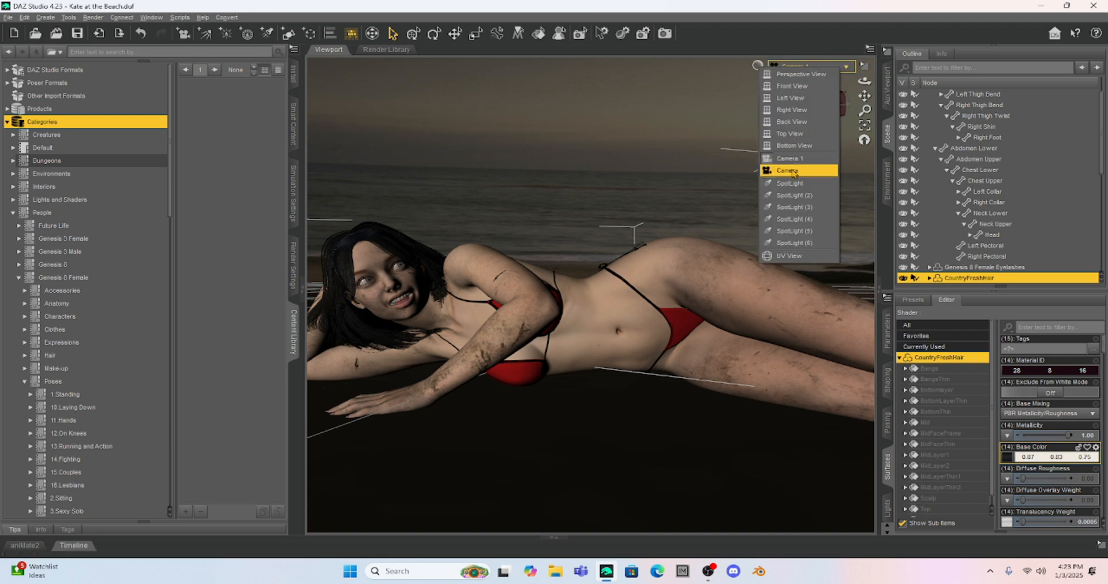
click(789, 171)
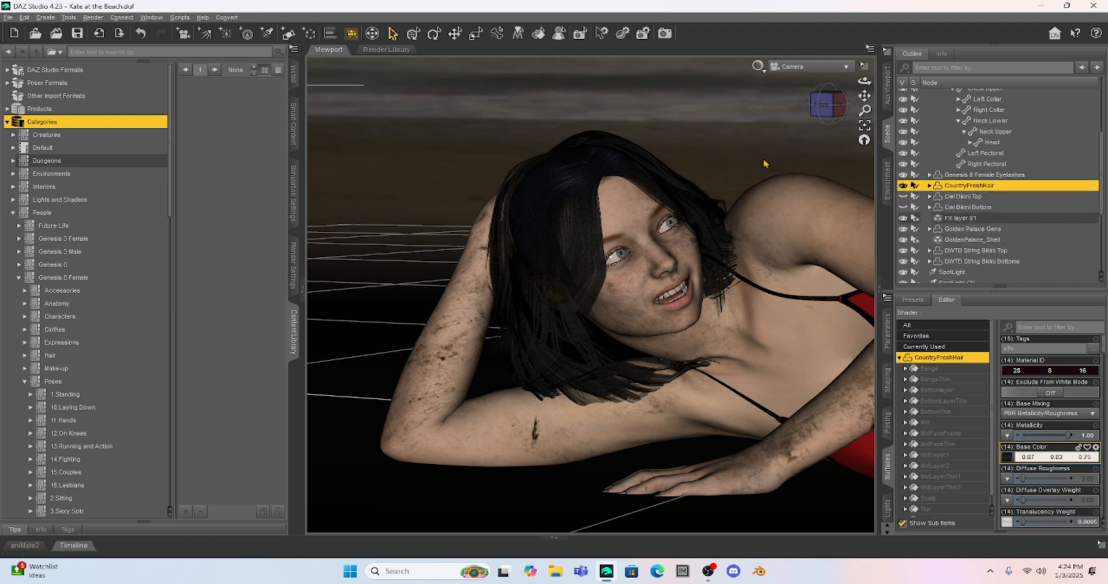
mouse_move(719, 158)
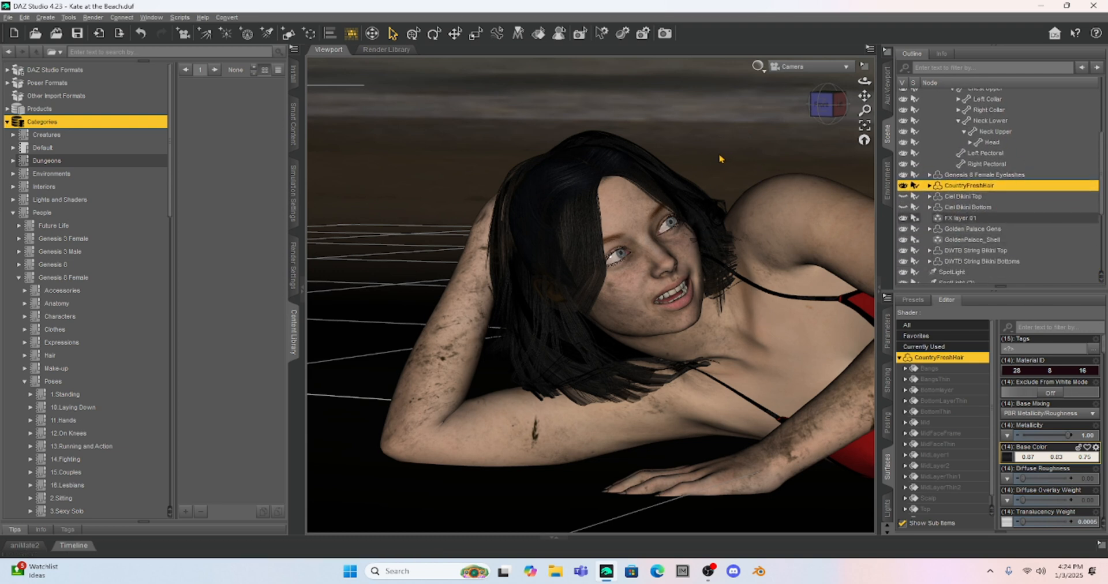
click(953, 196)
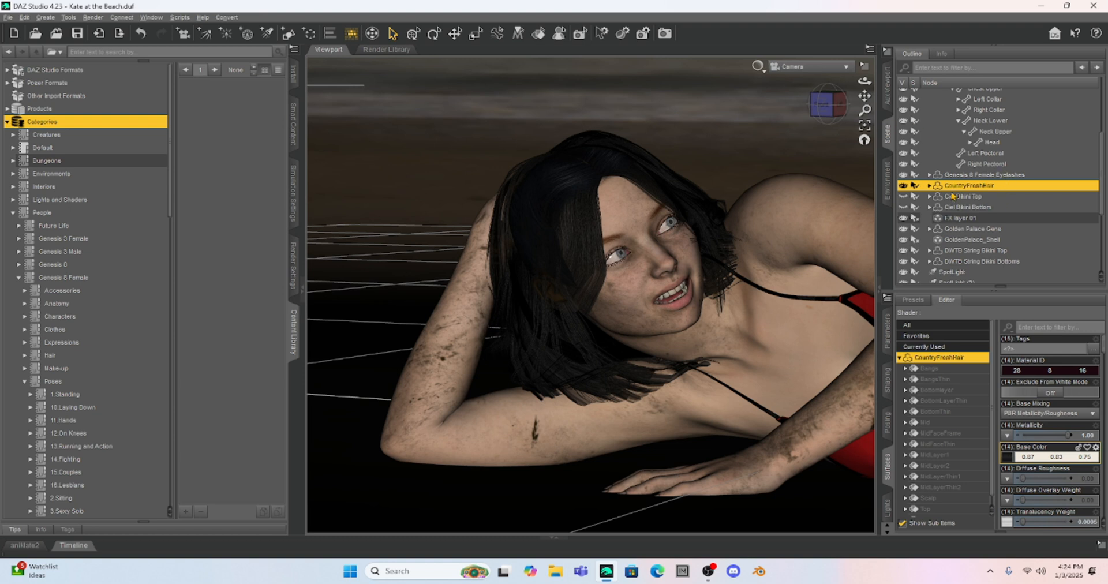
mouse_move(987, 193)
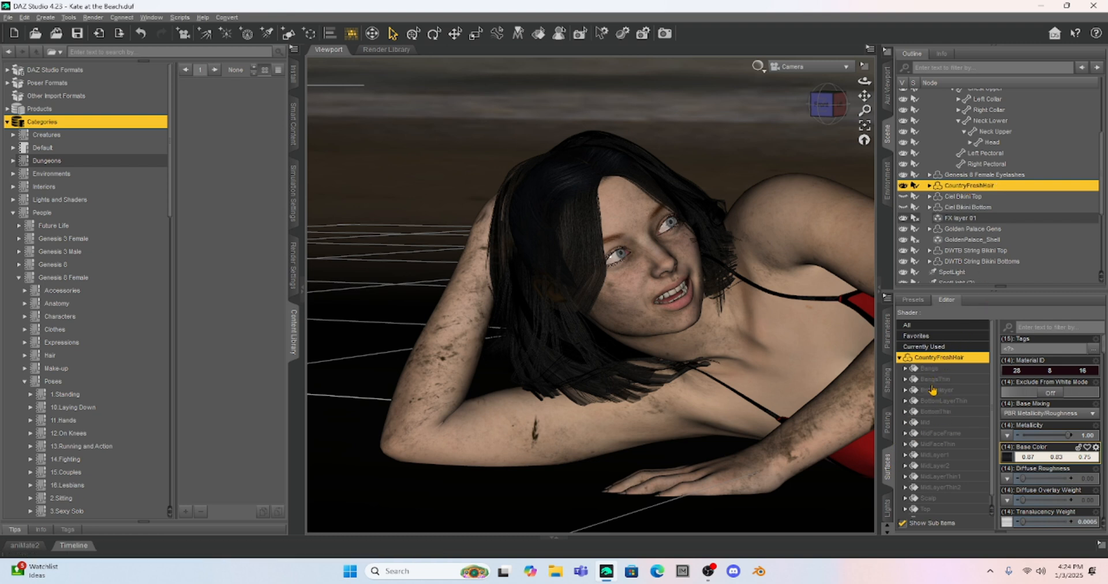
mouse_move(930, 493)
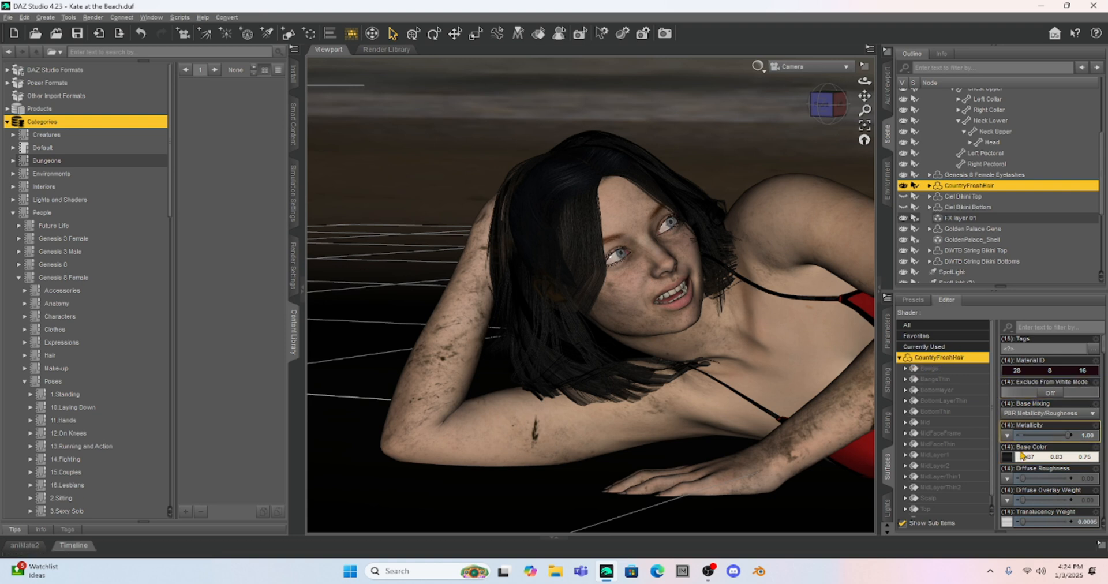
click(1008, 458)
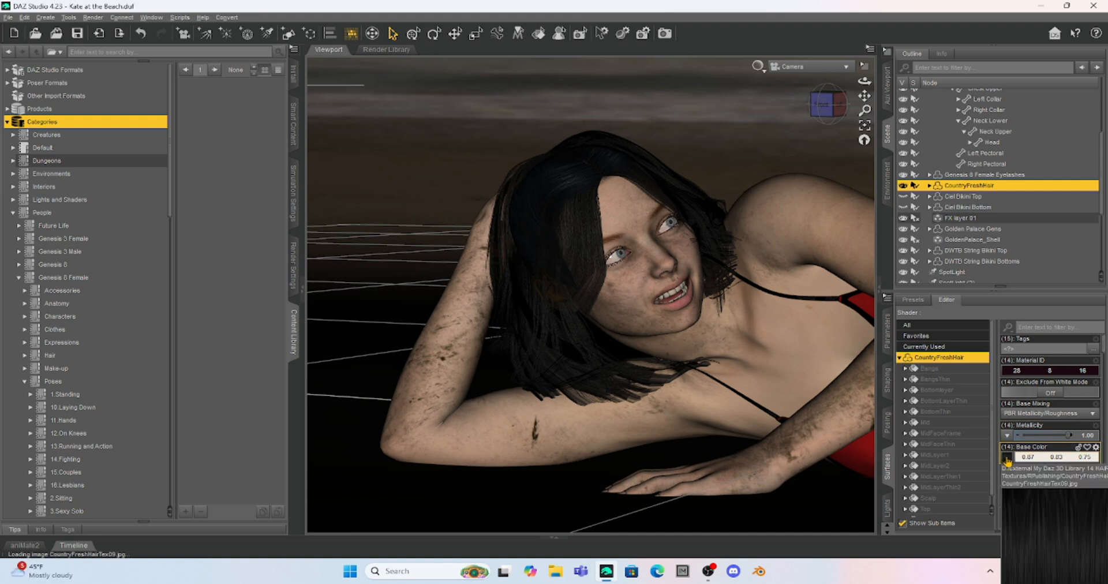
Browse the Base Color map images and locate the dark strand texture CountryFreshHairTex09 for editing
click(1008, 457)
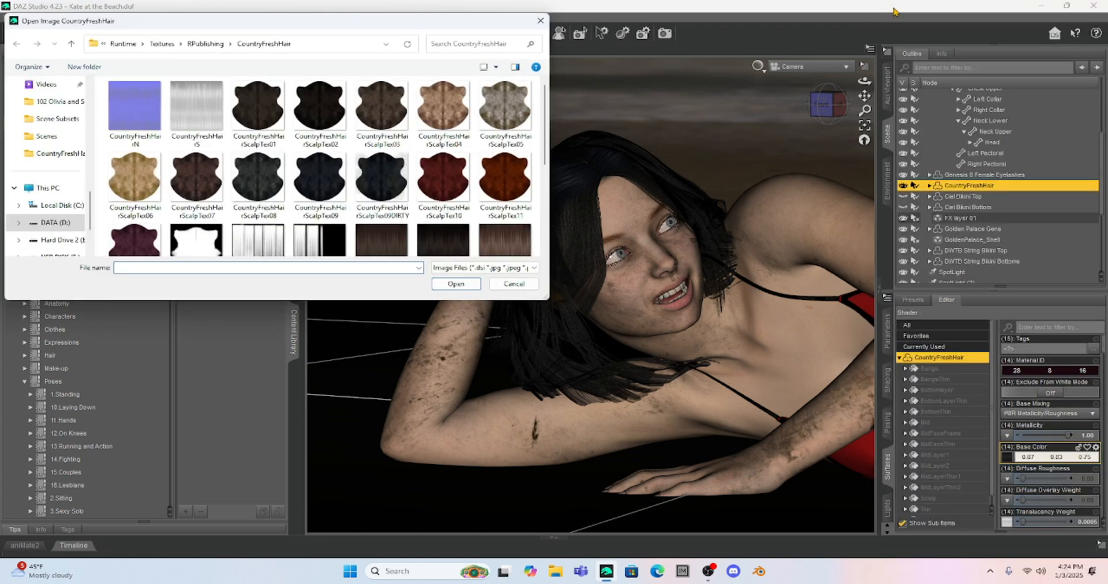
scroll(down, 3)
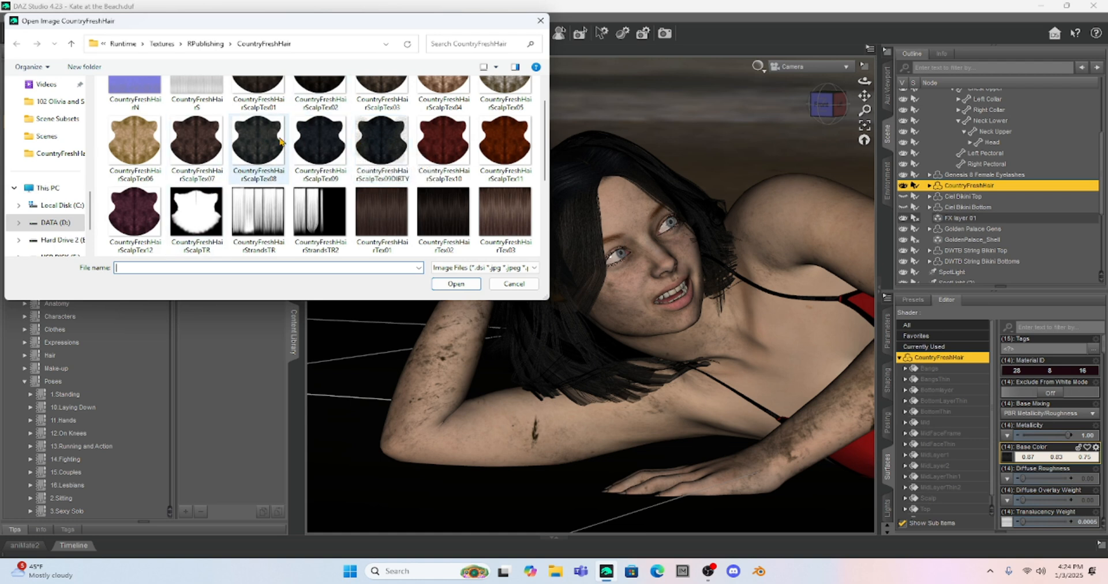
mouse_move(320, 134)
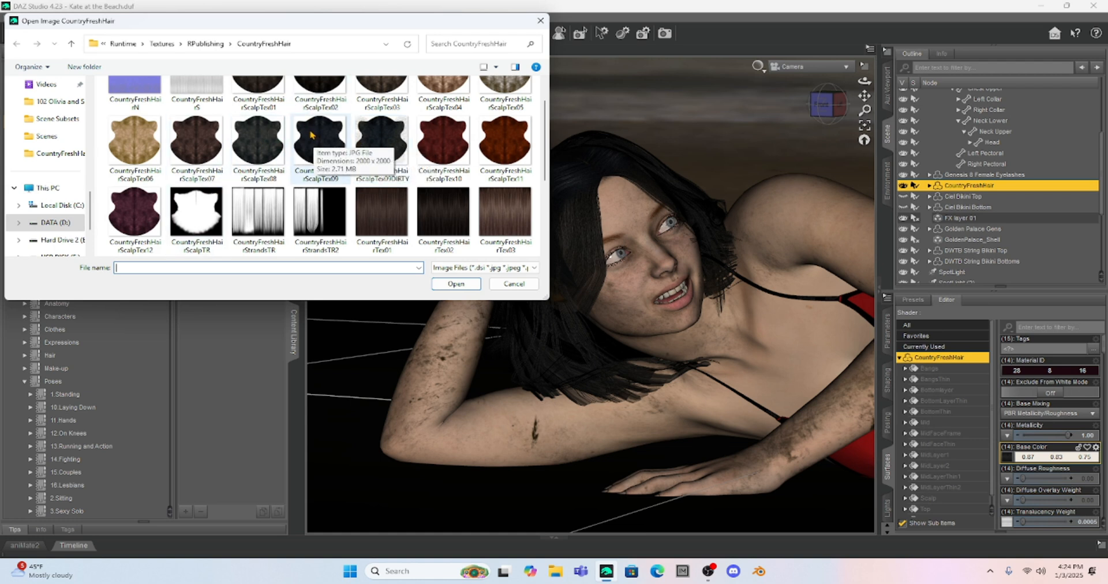
mouse_move(279, 133)
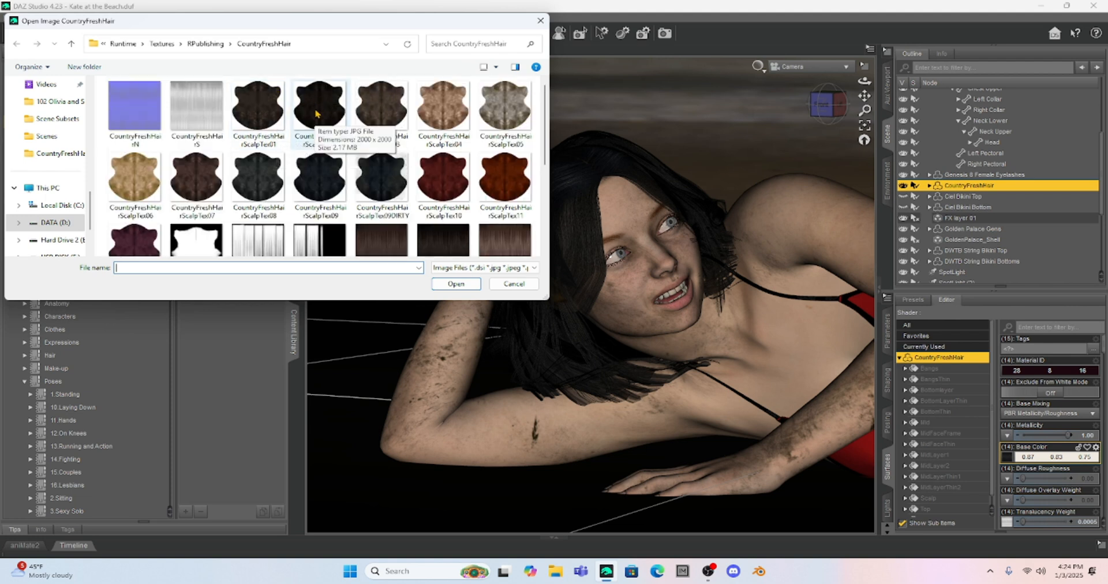
scroll(down, 3)
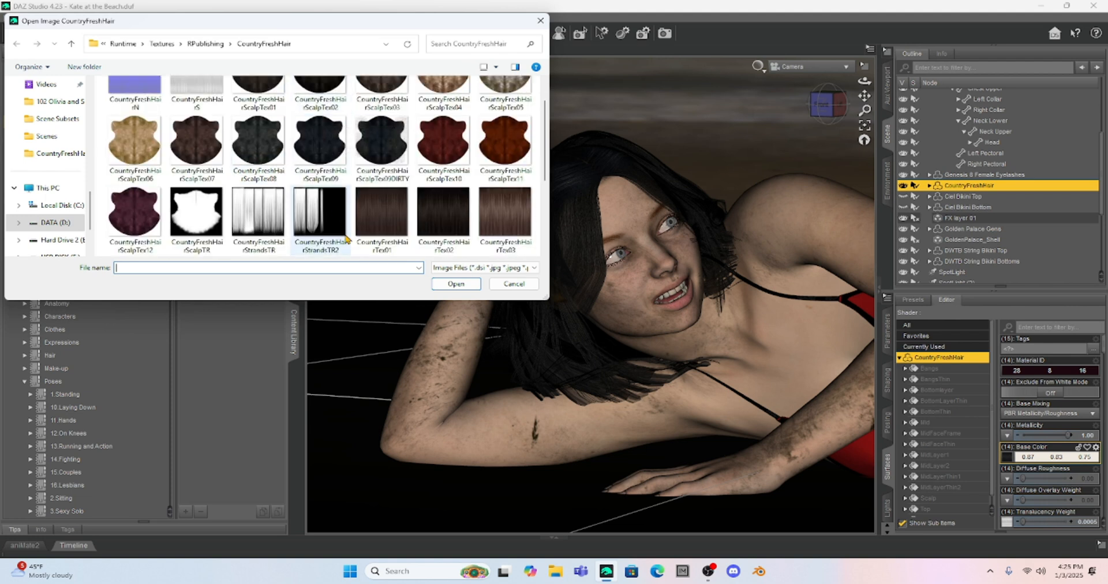
mouse_move(380, 216)
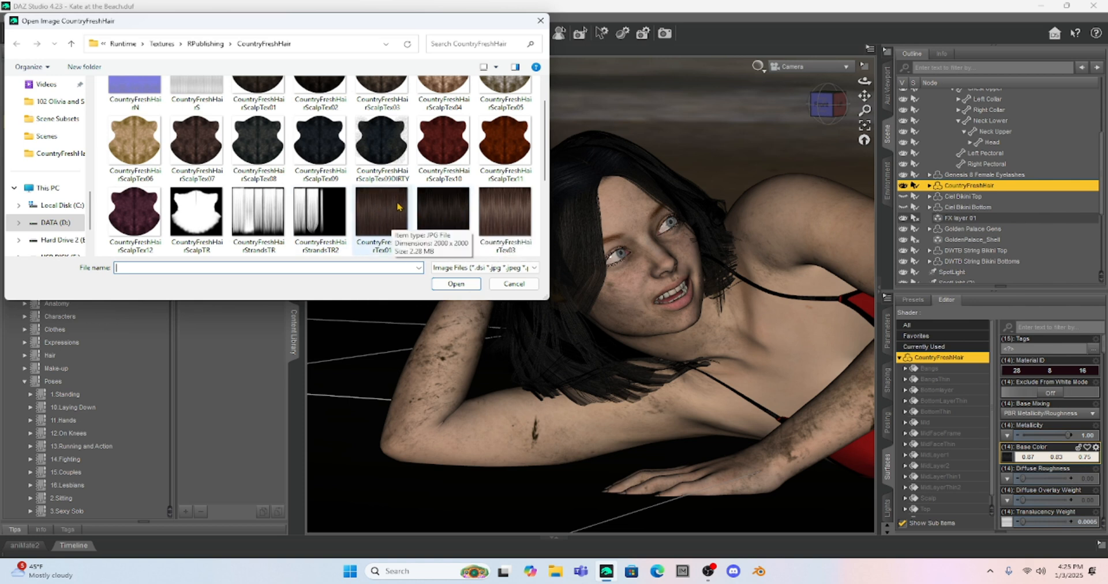
scroll(down, 3)
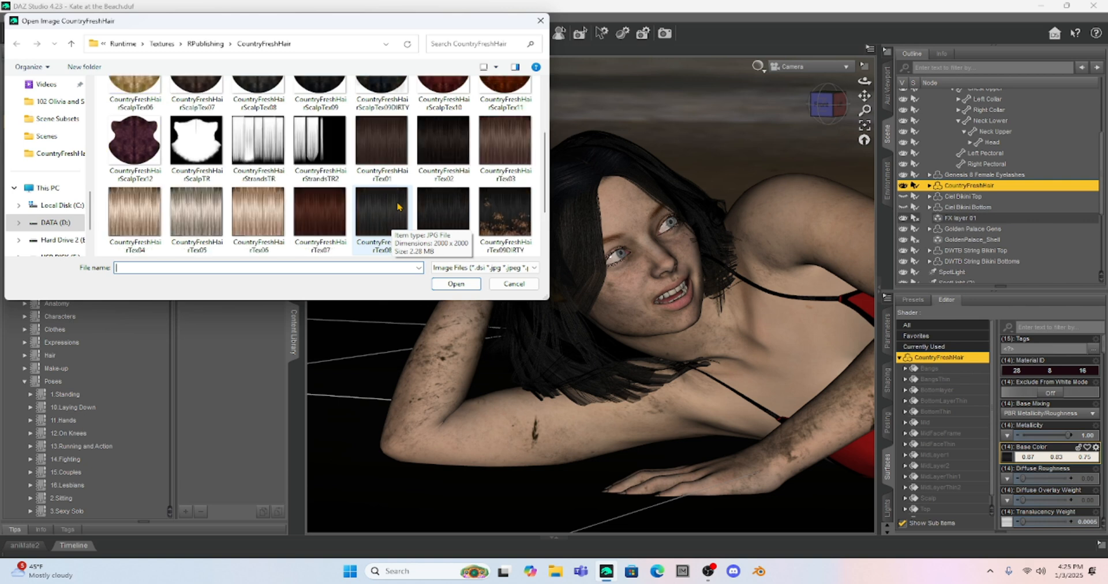
mouse_move(443, 206)
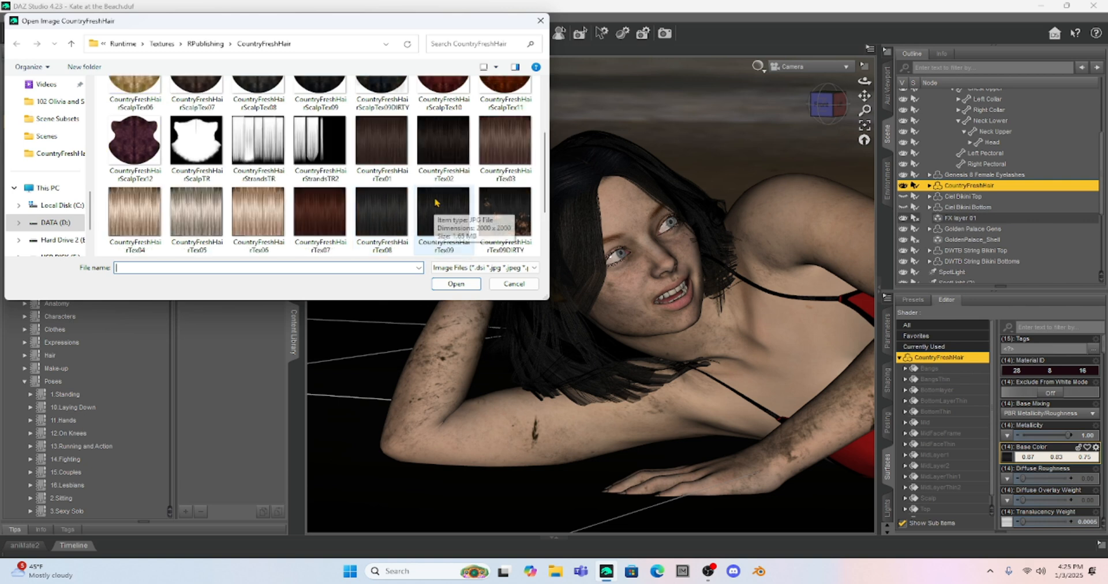
right_click(443, 219)
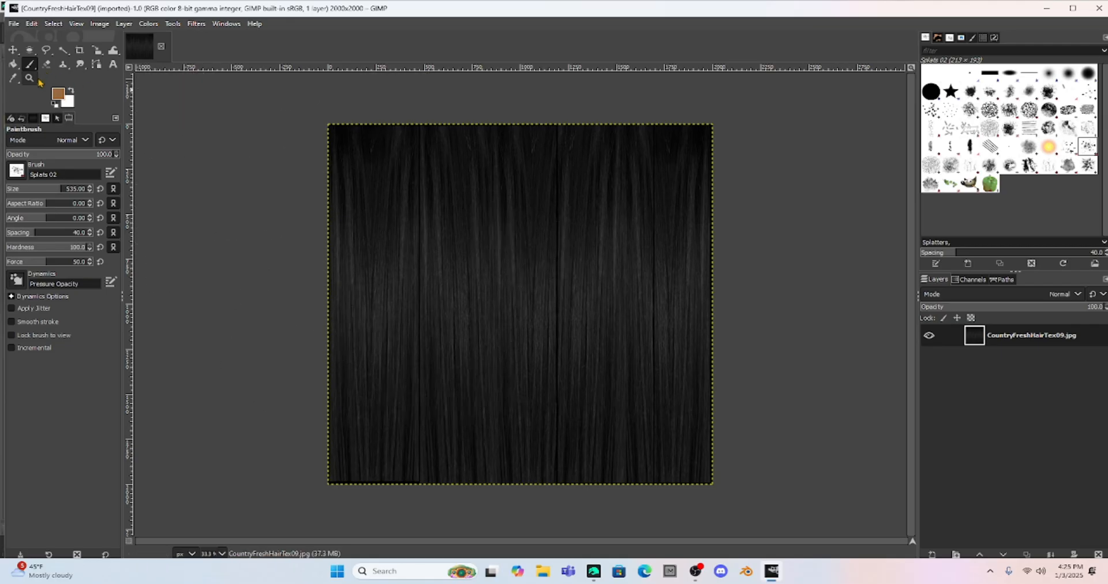
mouse_move(30, 77)
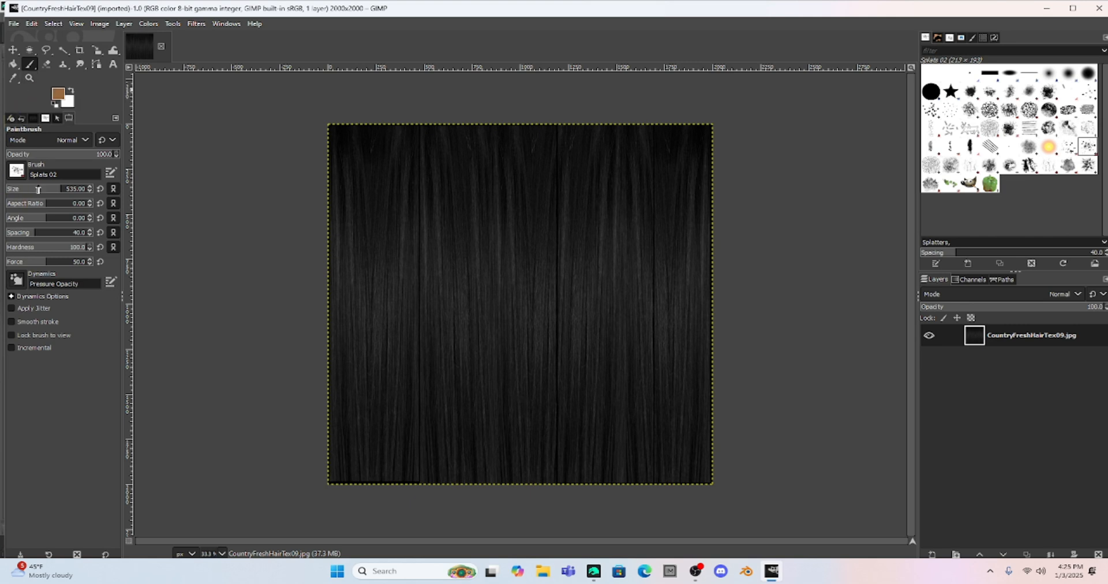
mouse_move(37, 173)
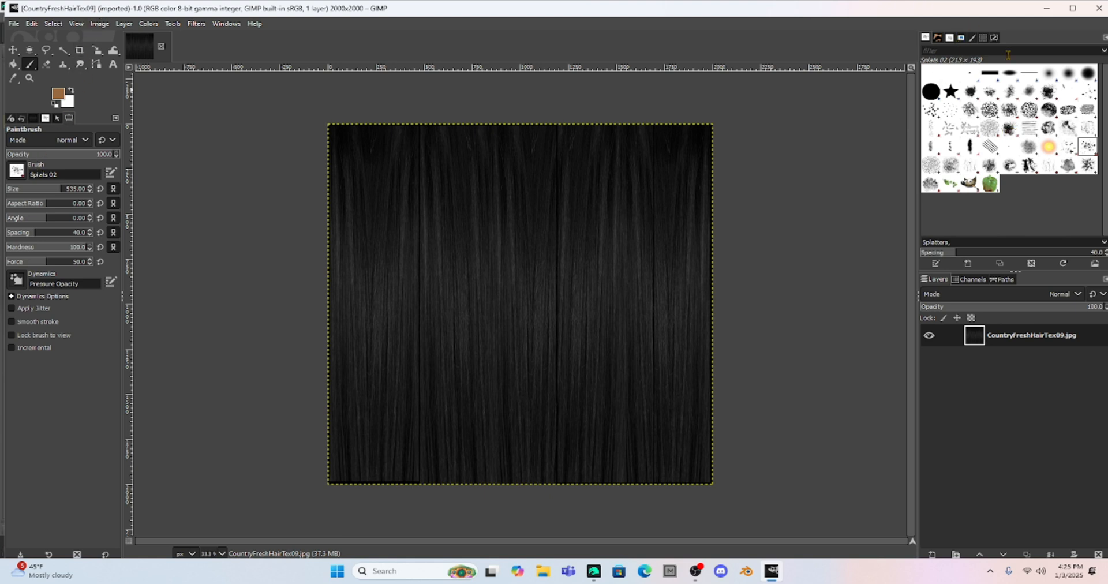
click(972, 37)
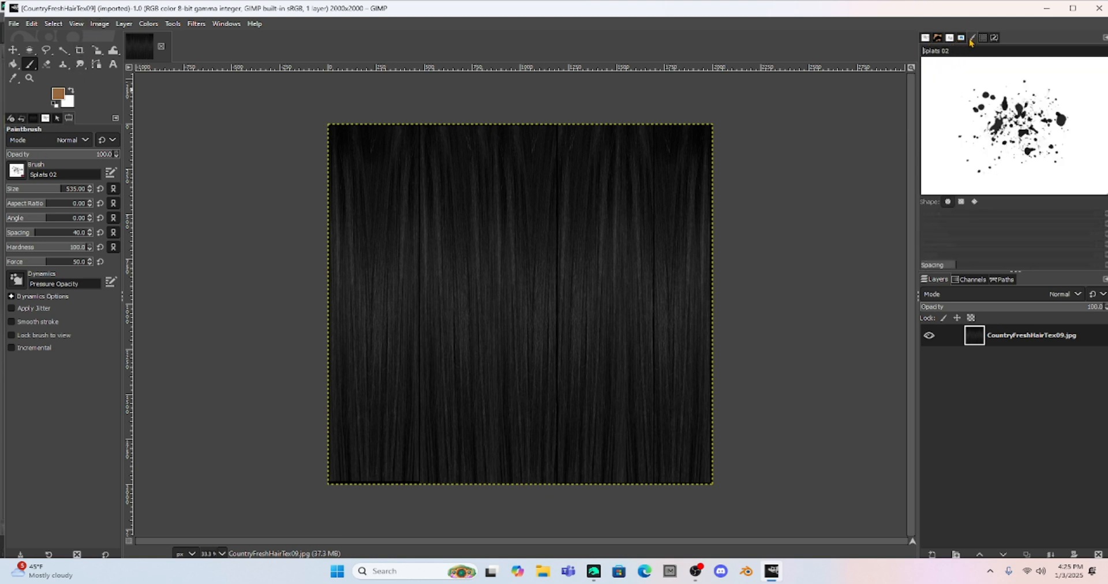
click(936, 37)
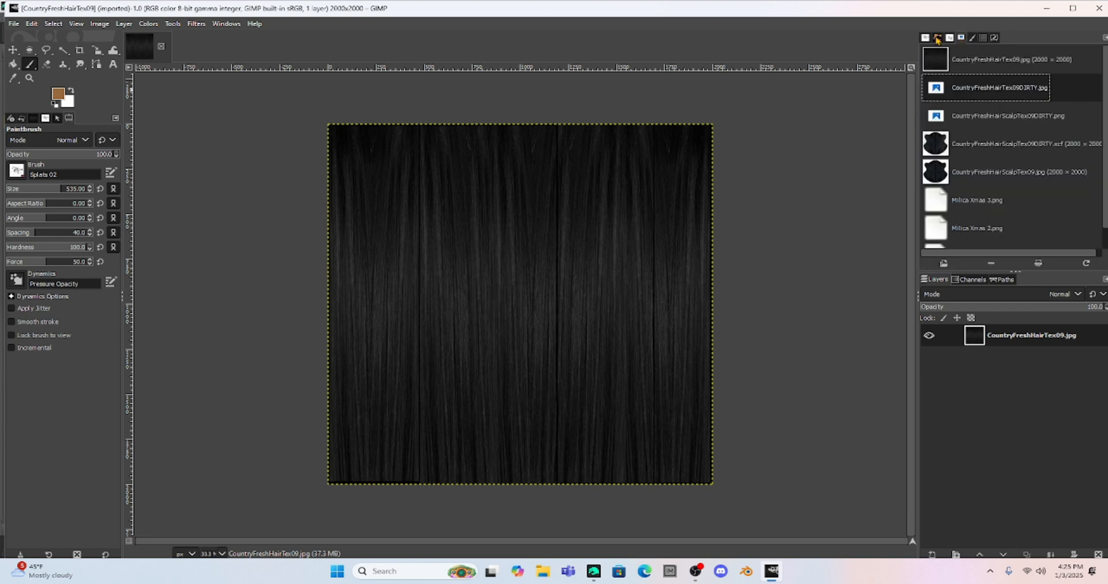
click(936, 37)
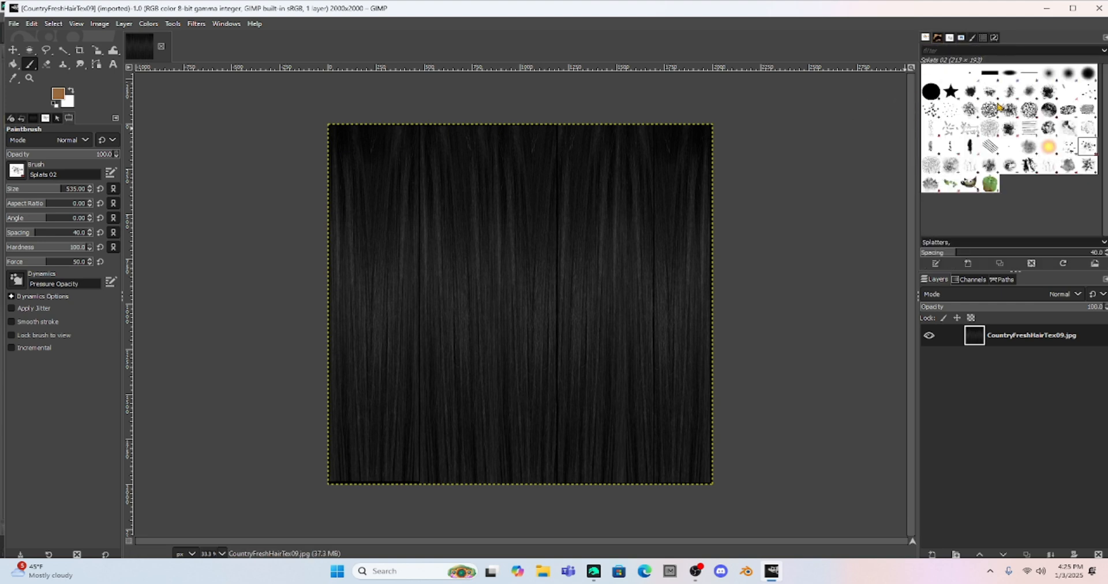
mouse_move(955, 142)
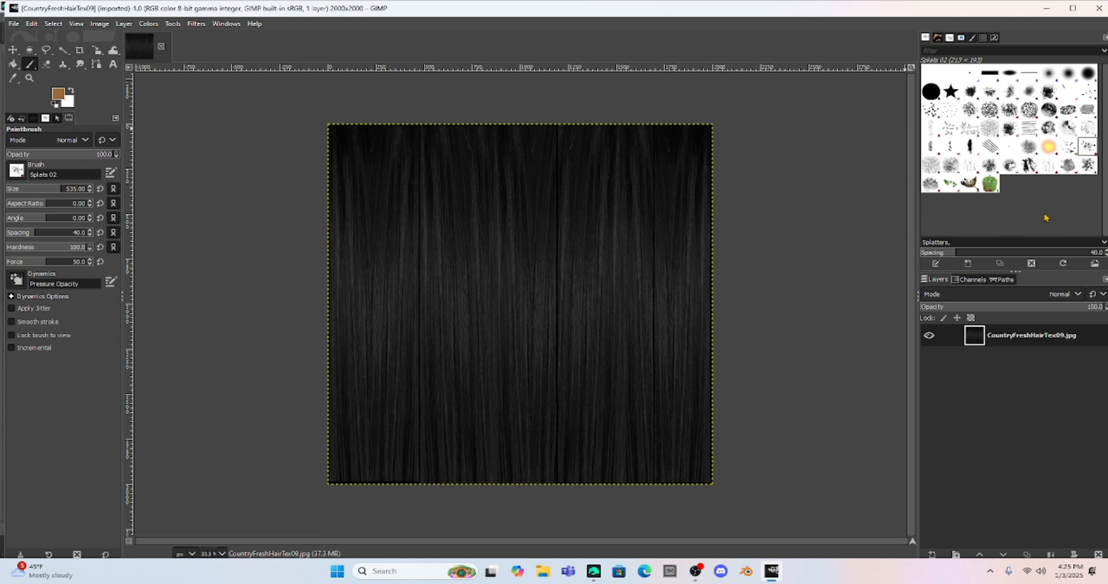
mouse_move(1060, 187)
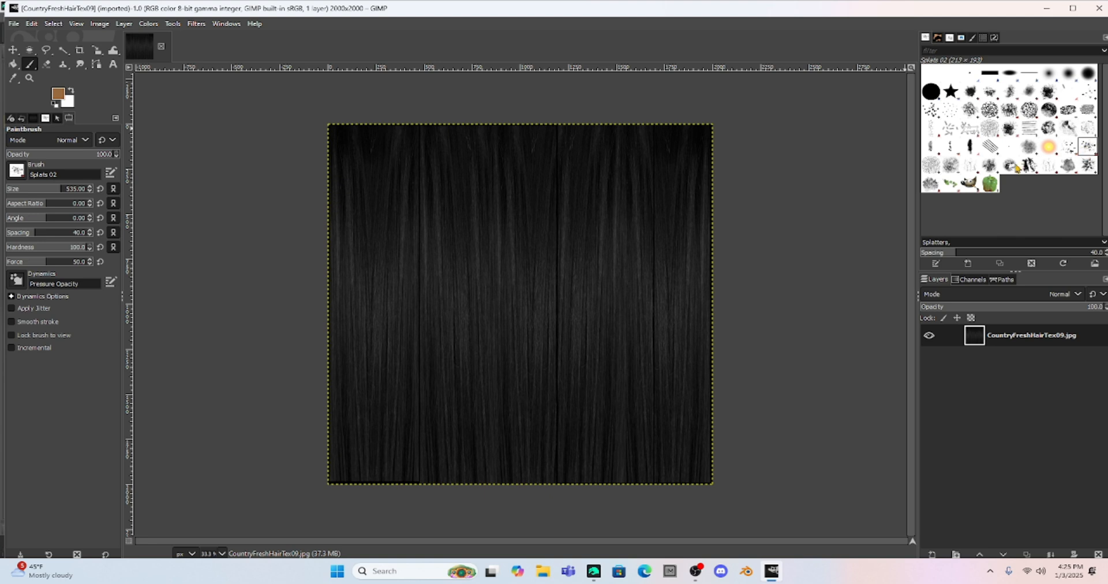
click(622, 175)
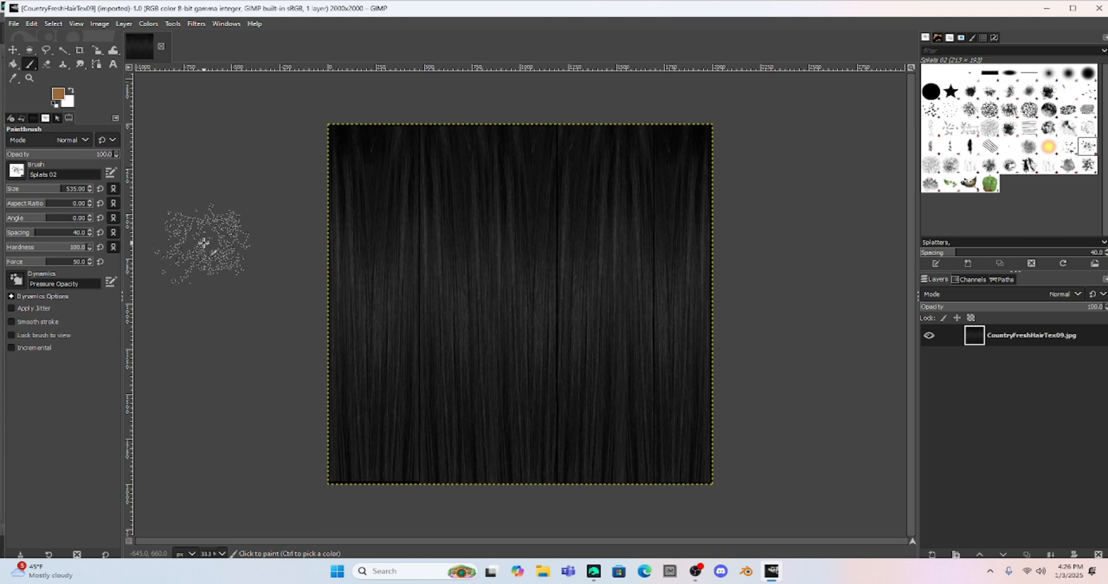
mouse_move(233, 229)
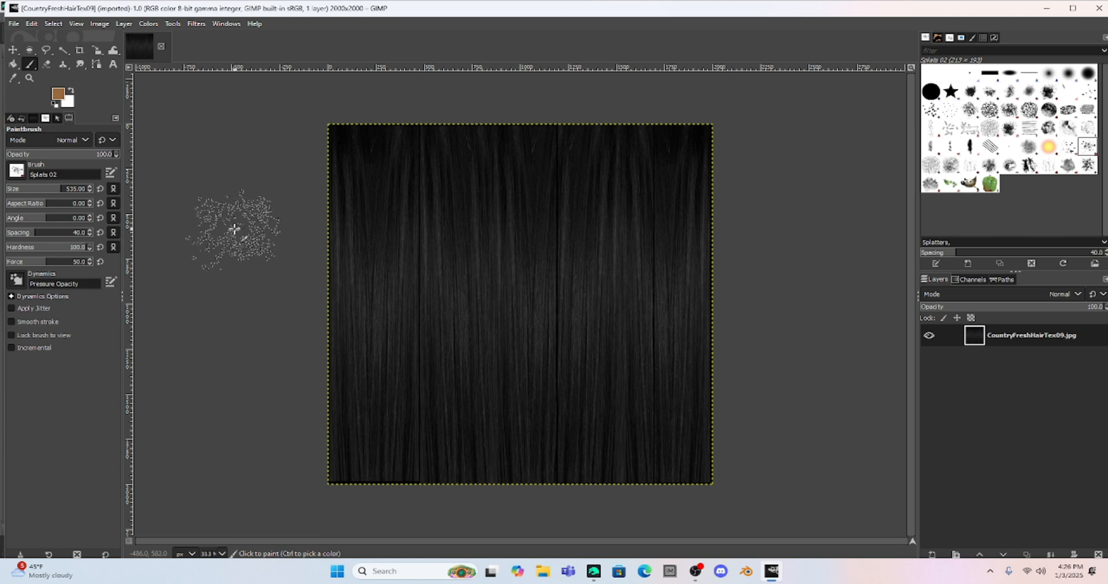
mouse_move(314, 137)
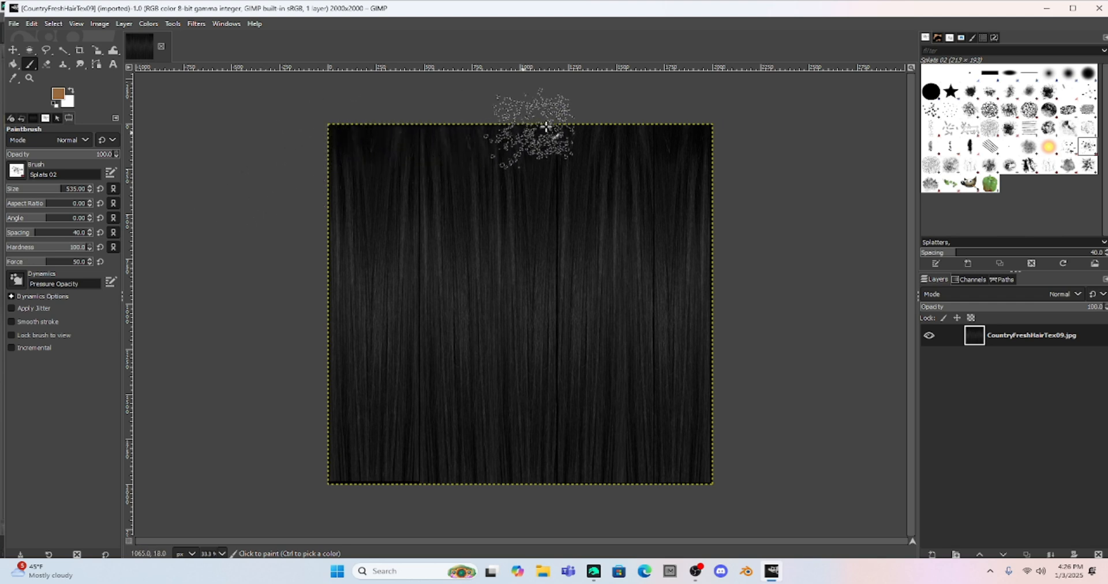
mouse_move(736, 477)
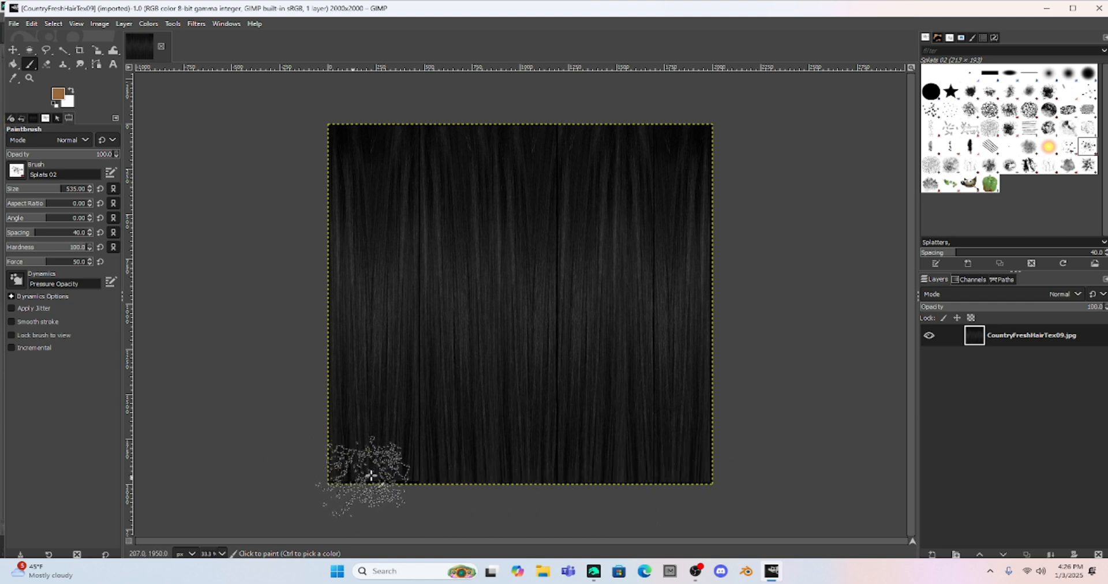
click(473, 463)
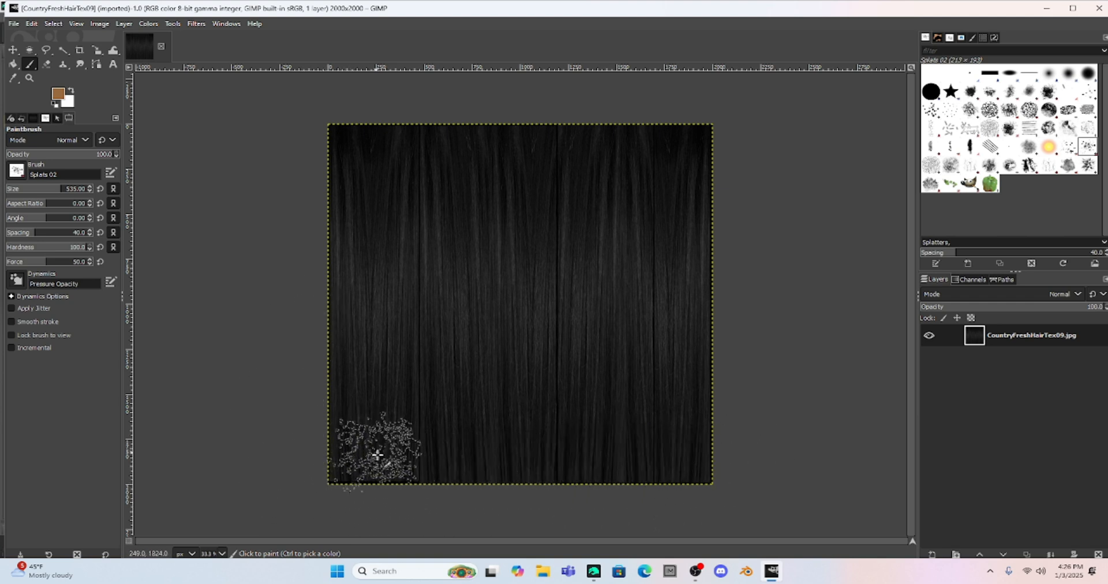
click(736, 444)
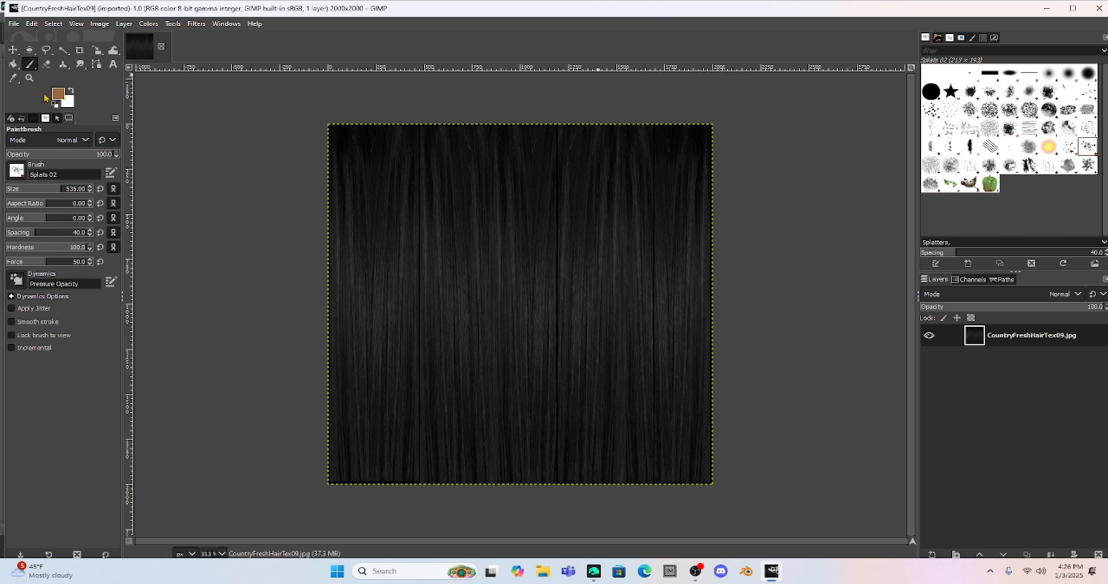
Keep the tan foreground colour 996a42 as the paint colour
click(56, 93)
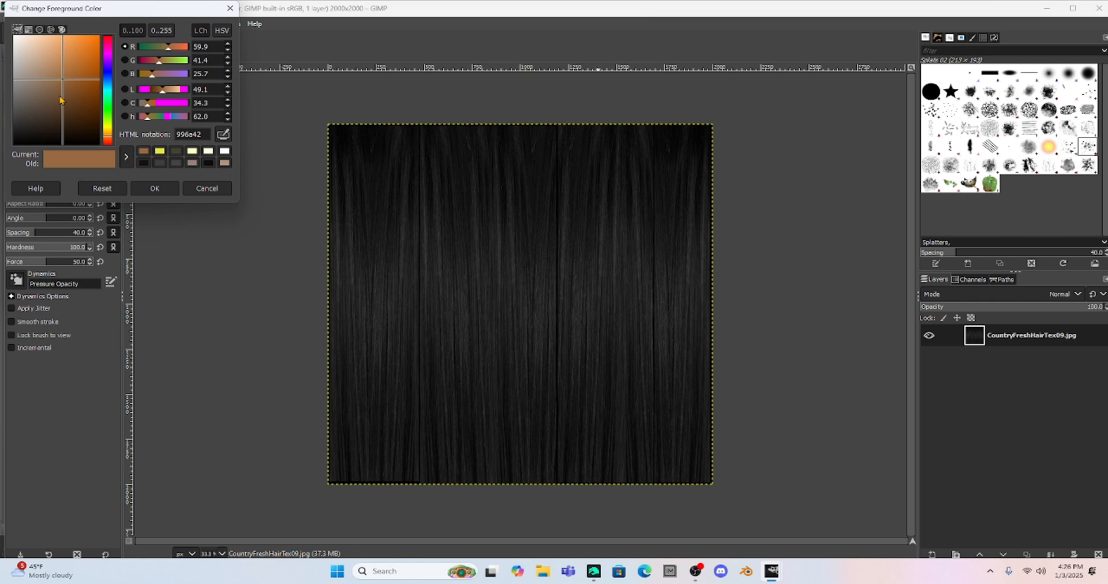
mouse_move(54, 171)
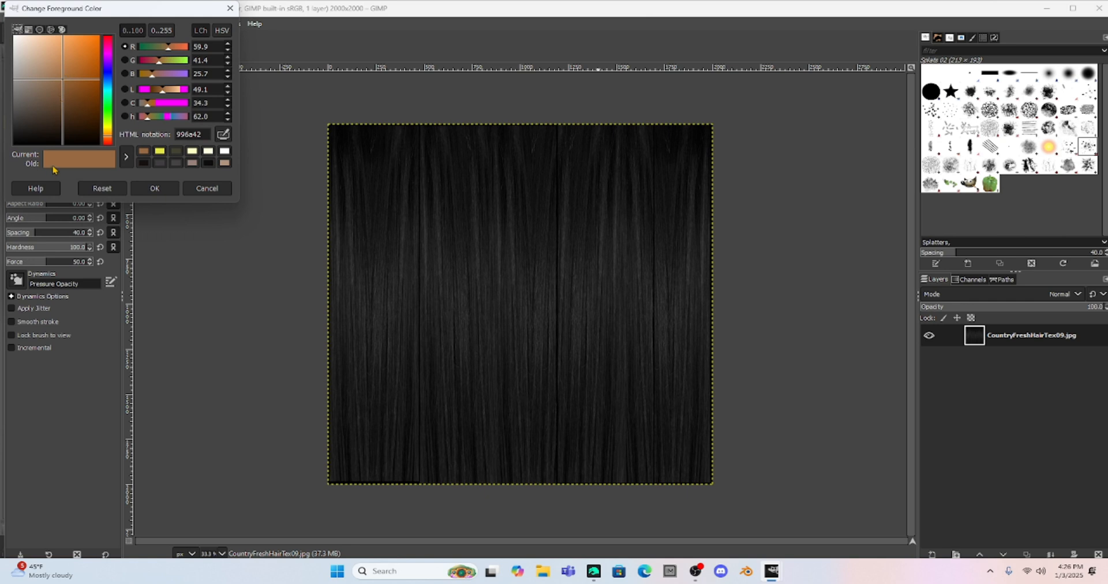
click(417, 491)
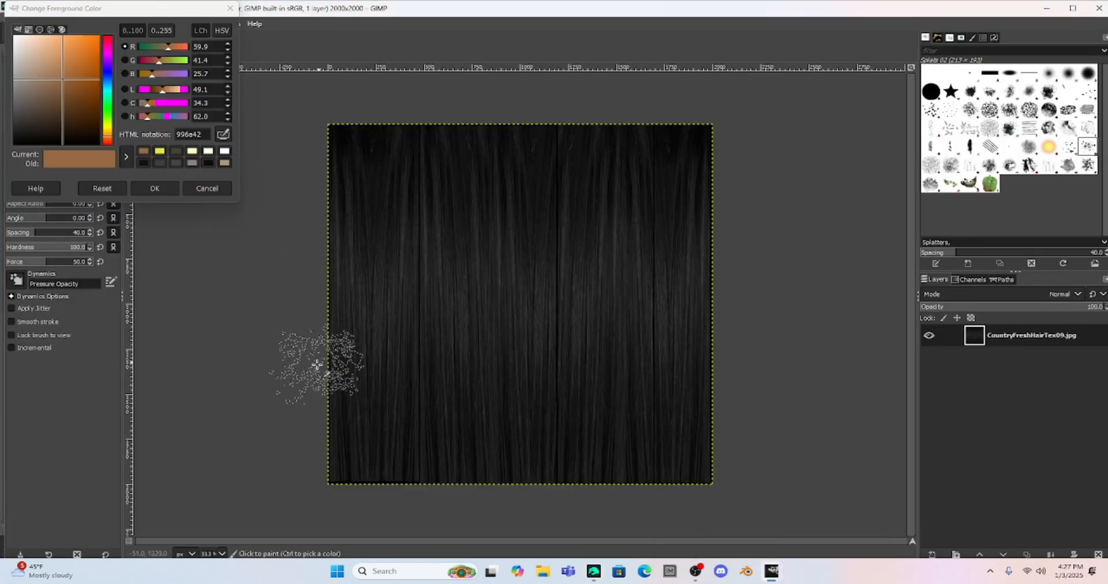
Splatter tan dirt with Splats 02 along the texture's bottom plus patches higher up and on the left
drag(325, 353, 467, 481)
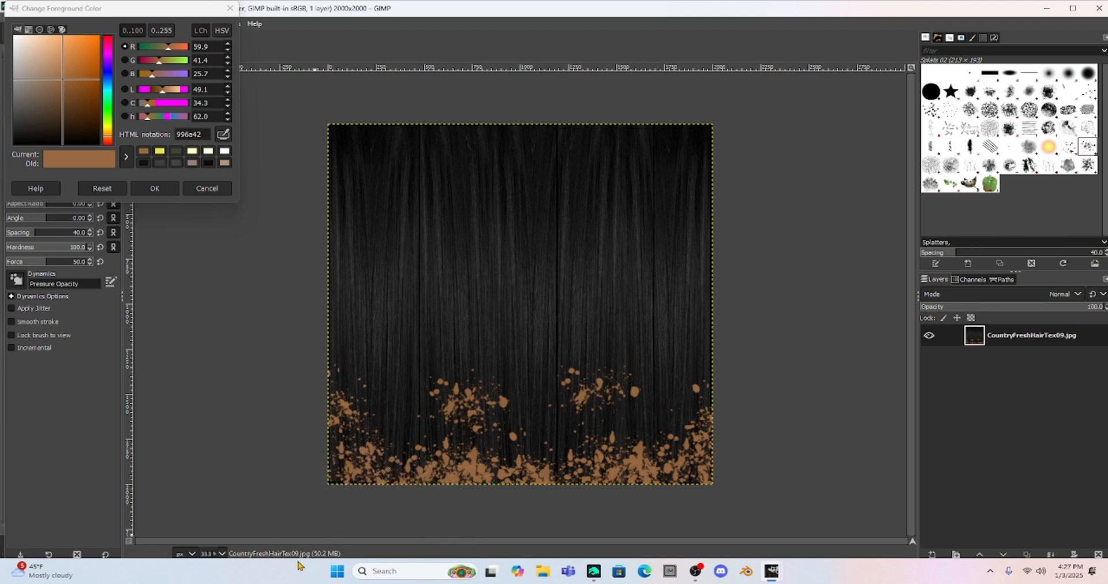
click(389, 316)
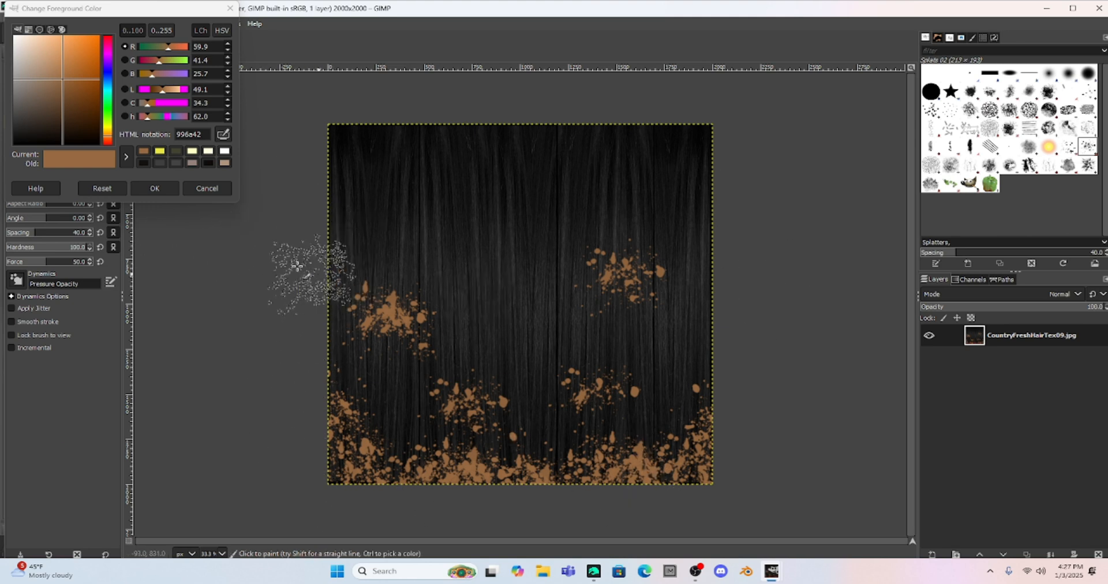
click(154, 189)
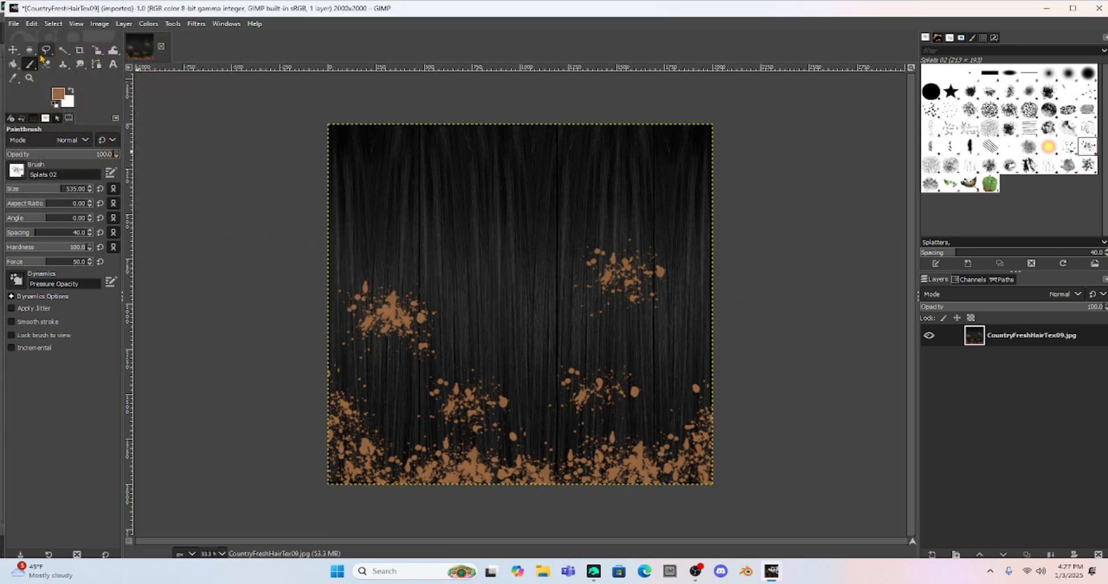
Export the splattered texture as JPEG CountryFreshHairTex09DIRTY2.jpg in the CountryFreshHair folder
click(12, 23)
text(CountryFreshHairTex09DIRTY2.jpg)
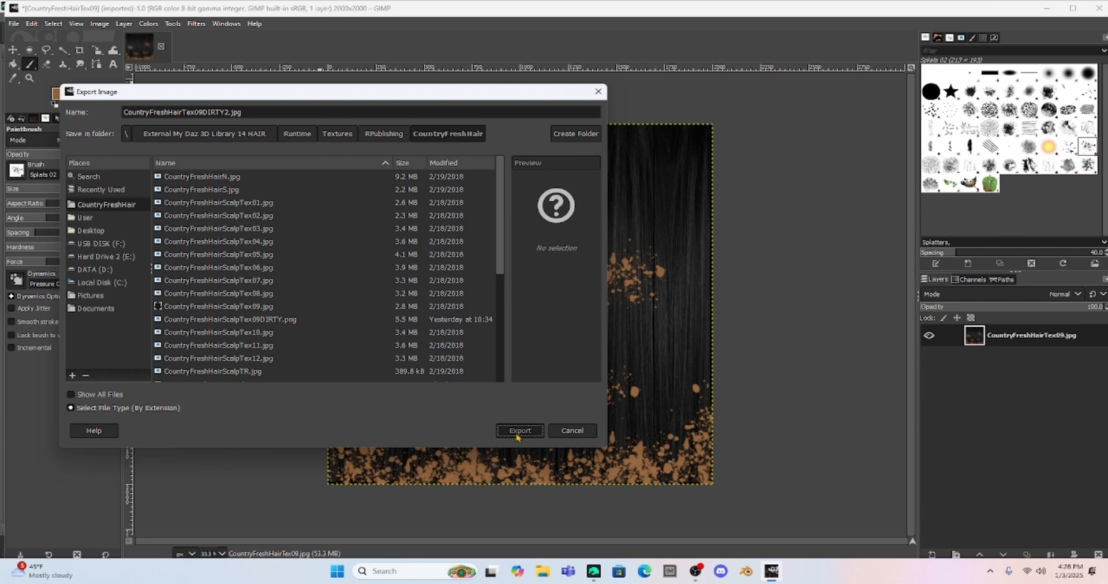
click(520, 430)
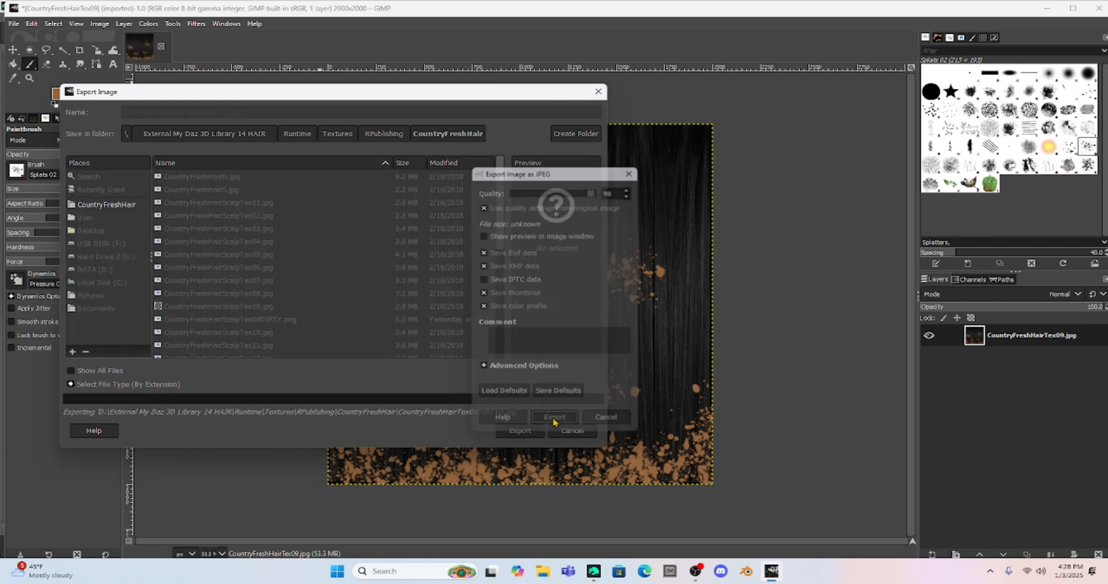
click(554, 417)
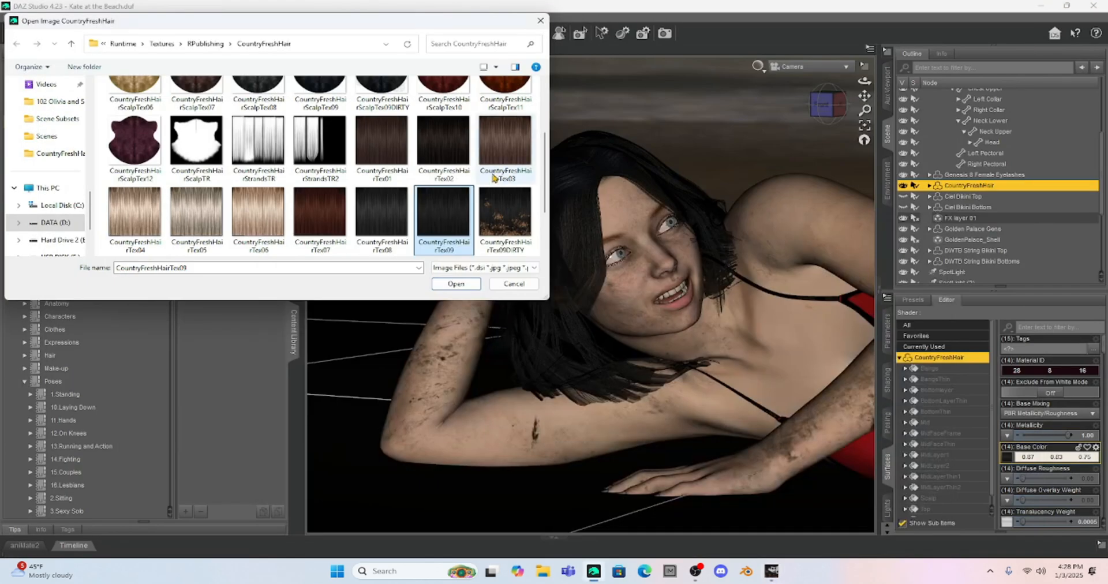
Scroll the Open Image dialog toward the new CountryFreshHairTex09DIRTY2 texture
scroll(down, 3)
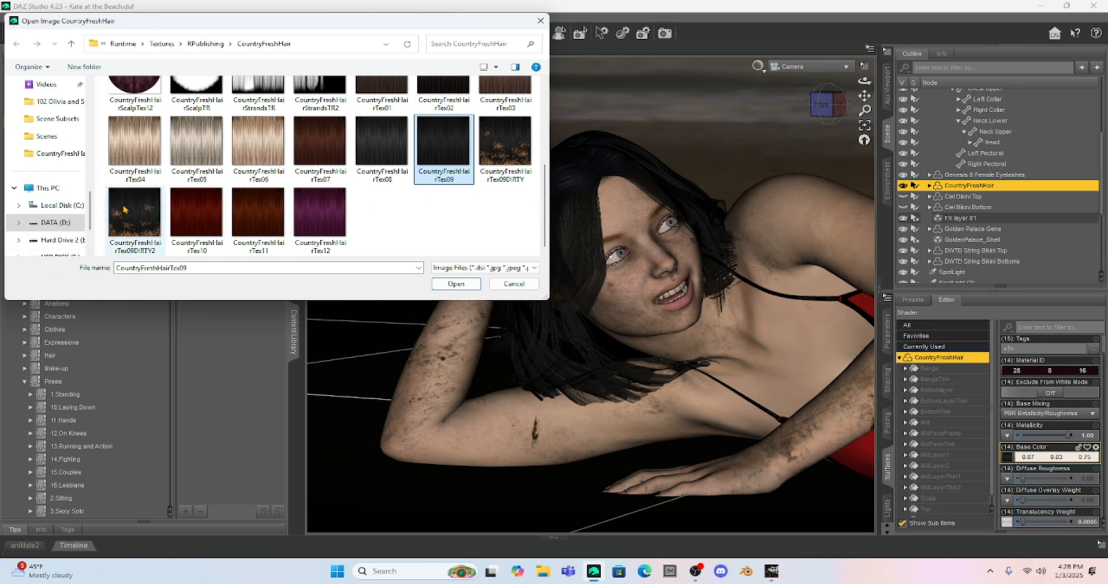
mouse_move(491, 153)
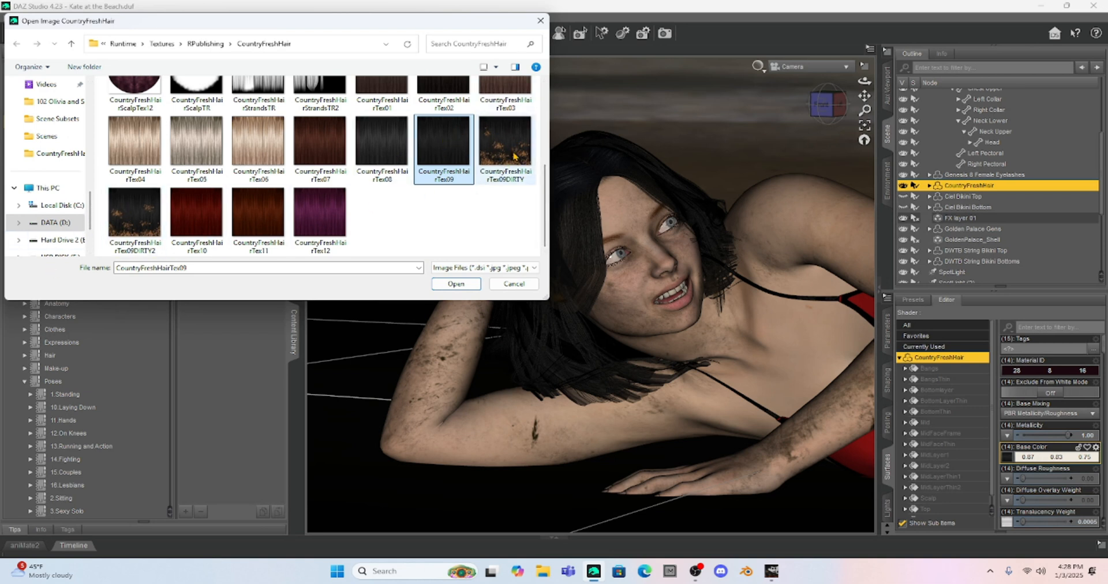
mouse_move(499, 134)
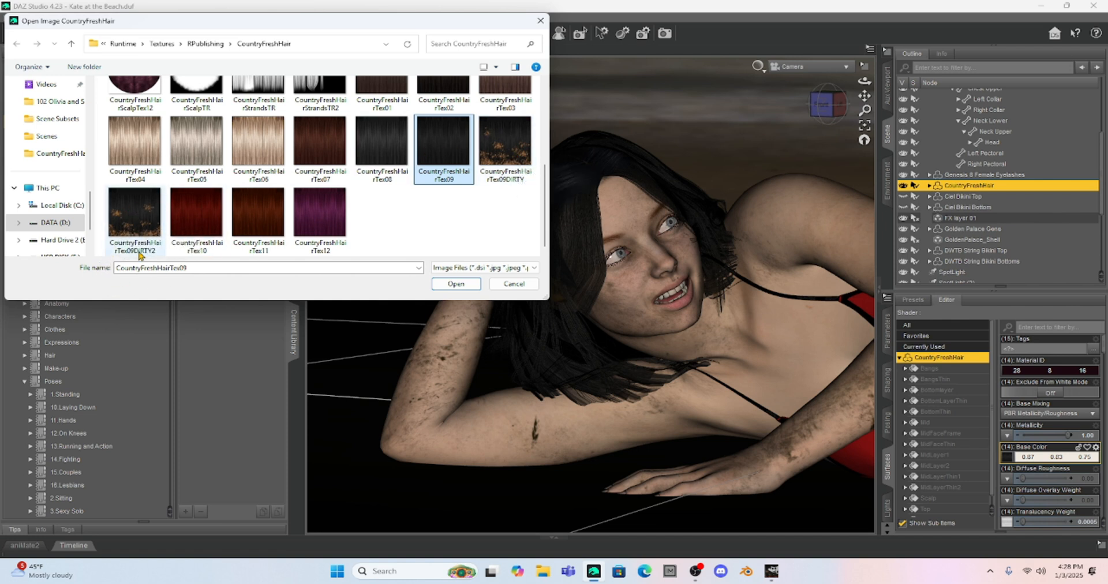
mouse_move(134, 220)
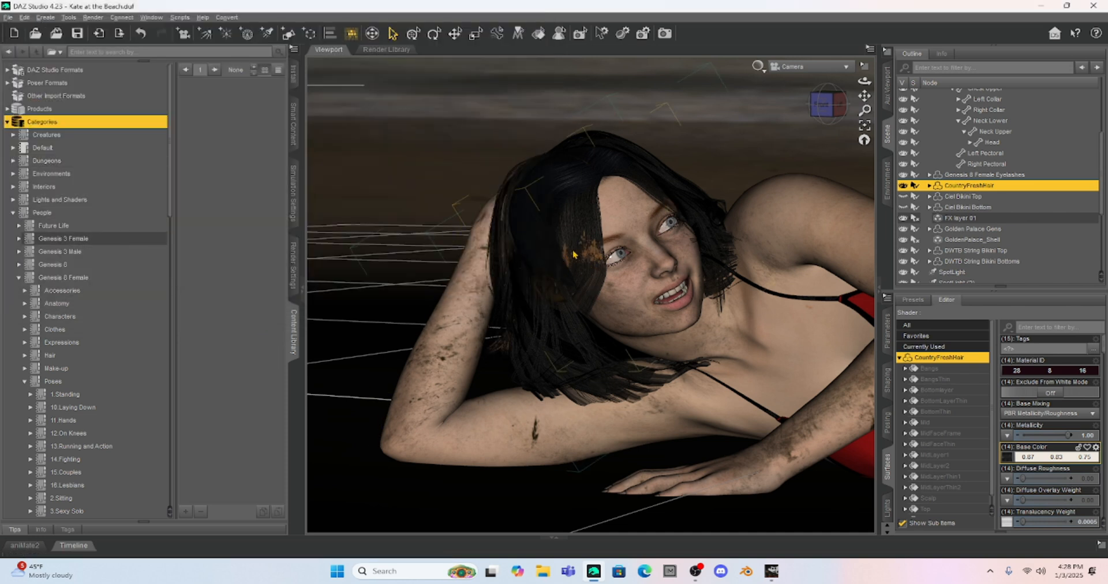
mouse_move(728, 266)
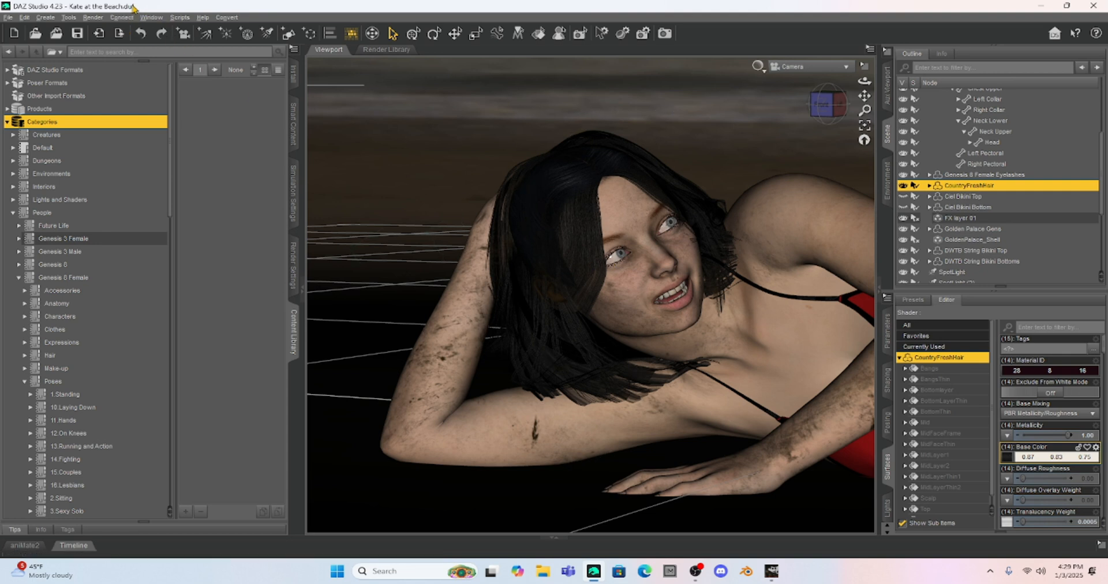
click(150, 18)
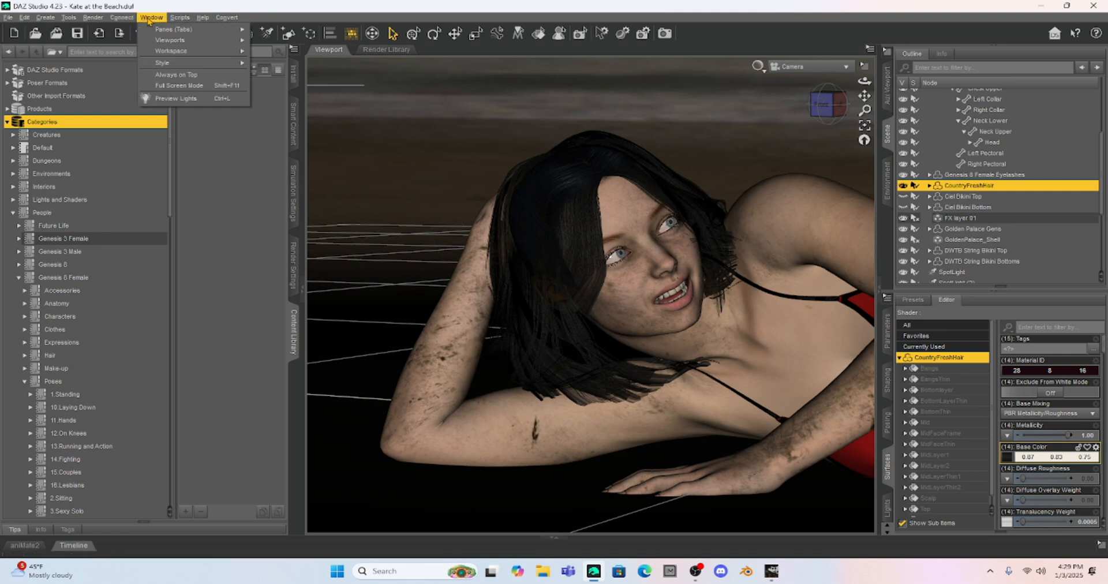
click(92, 17)
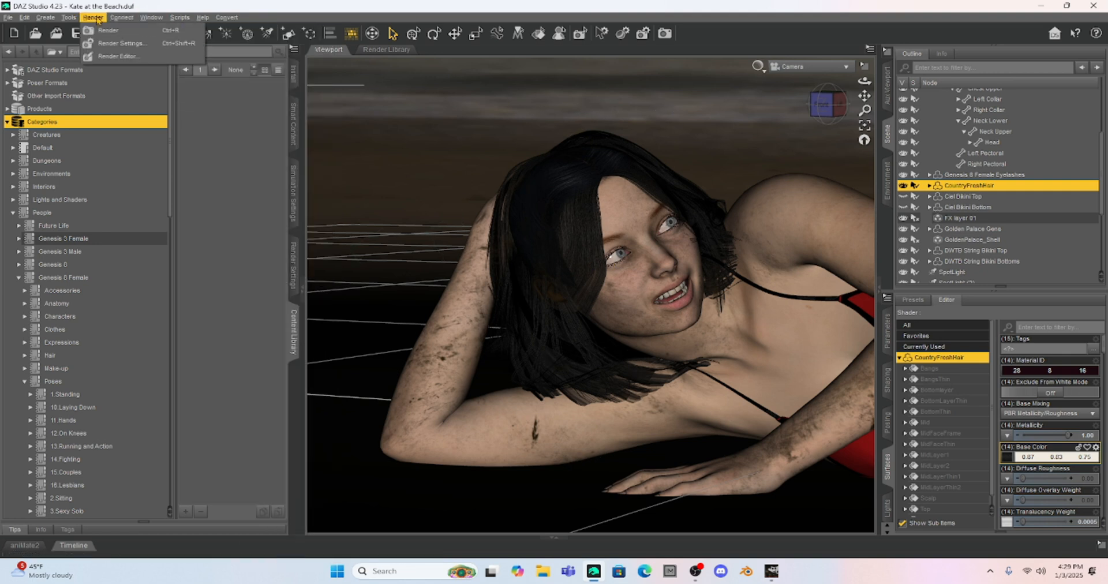
click(108, 30)
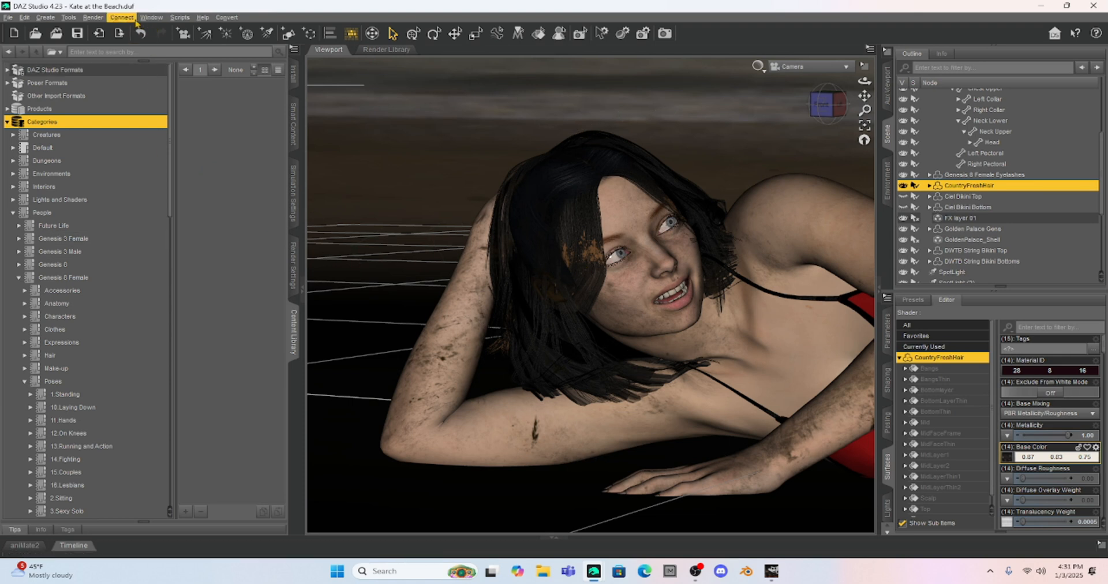
Render the beach close-up of the character with the dirt-splattered hair
click(93, 17)
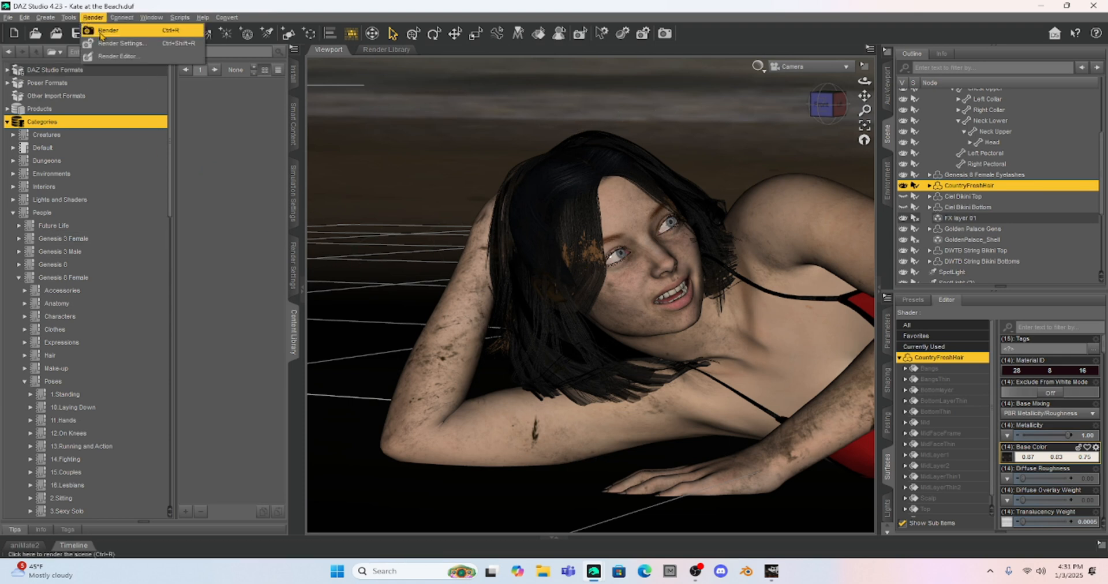
click(106, 30)
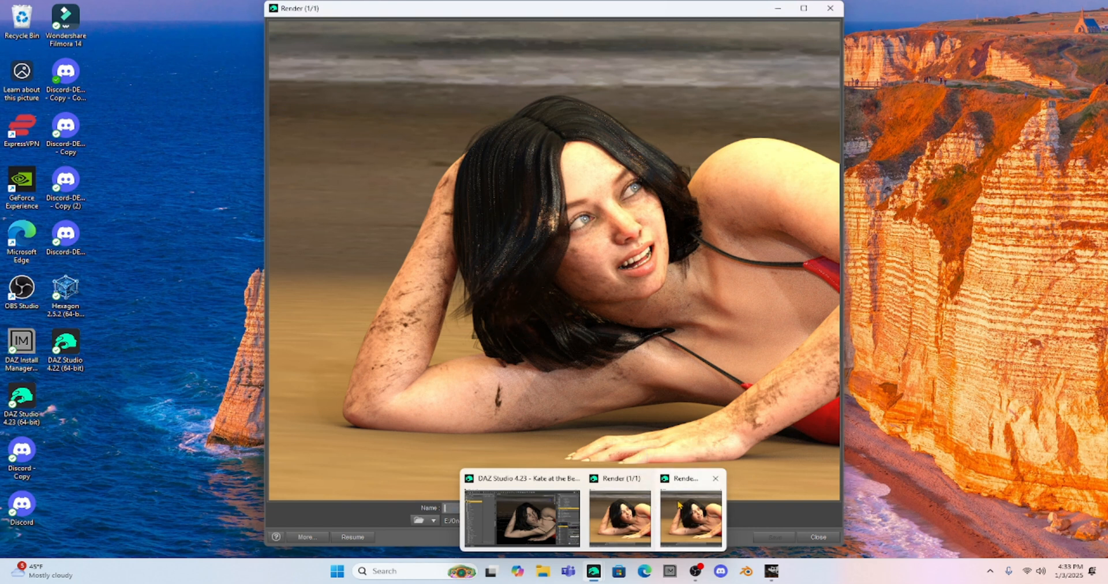
mouse_move(690, 510)
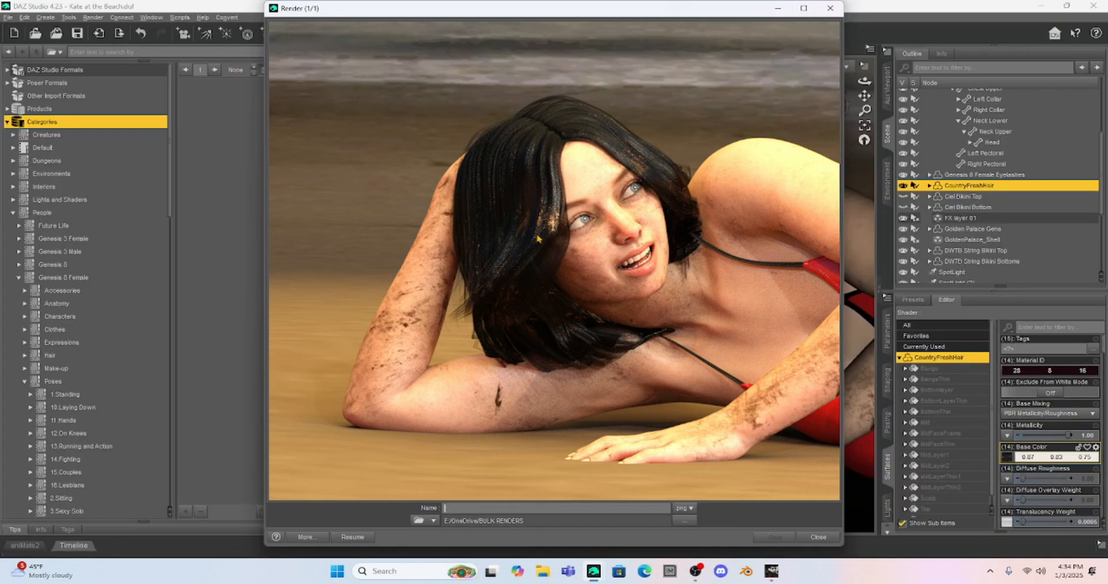
mouse_move(509, 310)
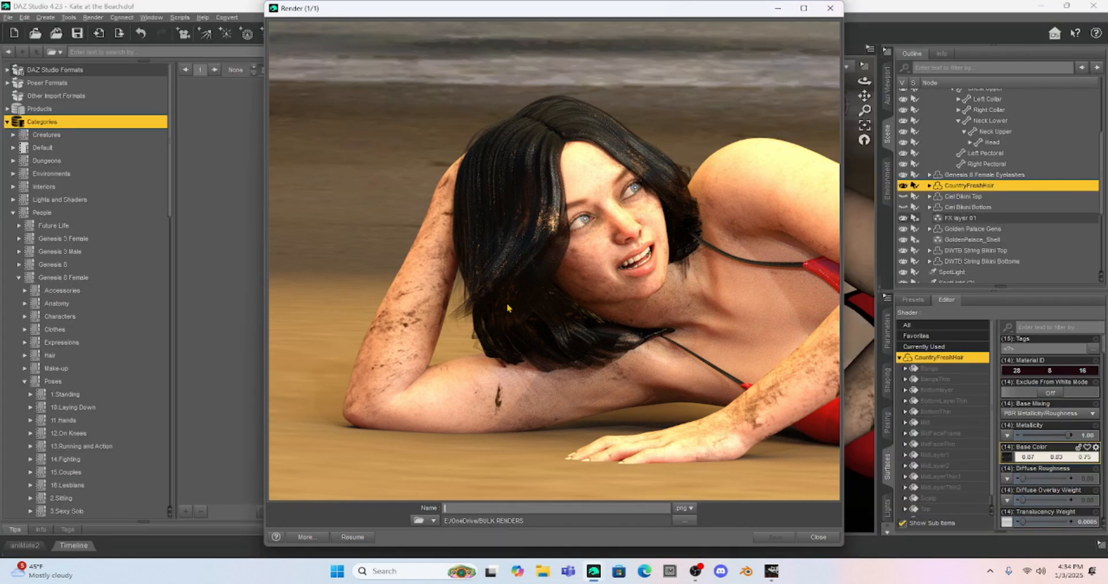
mouse_move(501, 323)
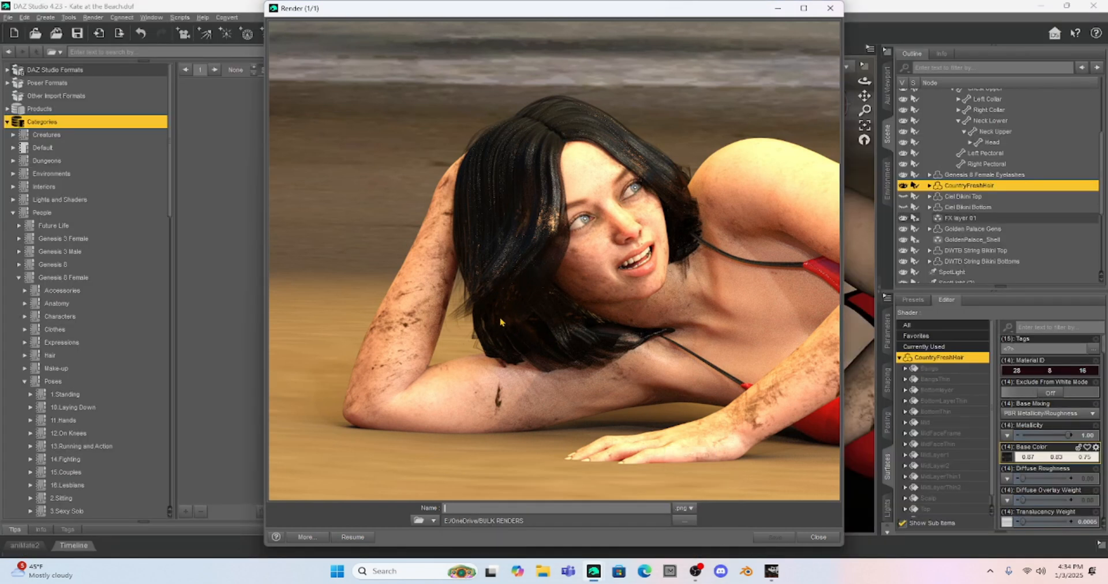
mouse_move(547, 351)
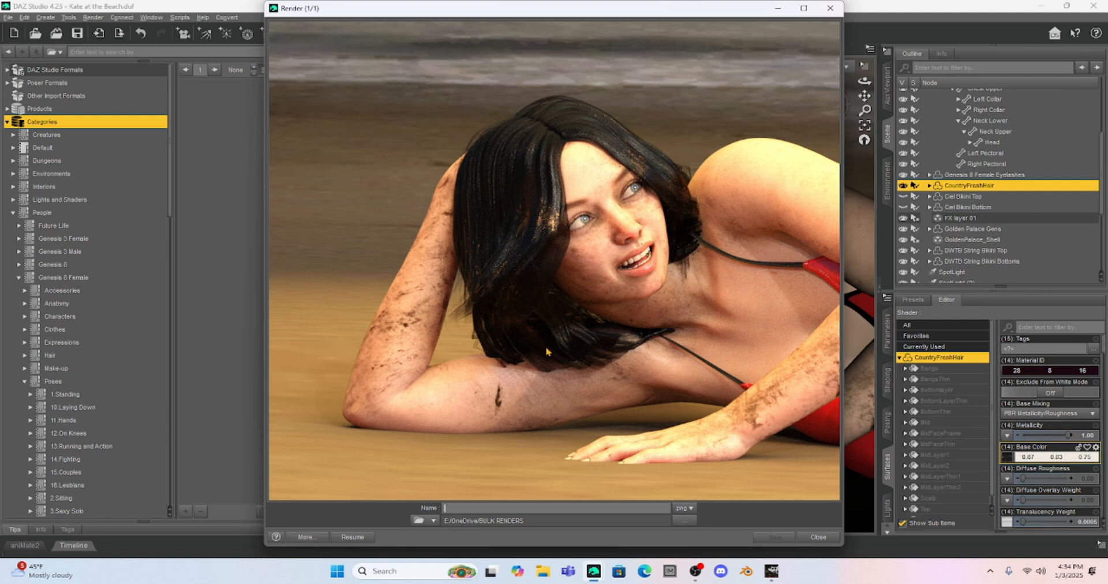
mouse_move(509, 307)
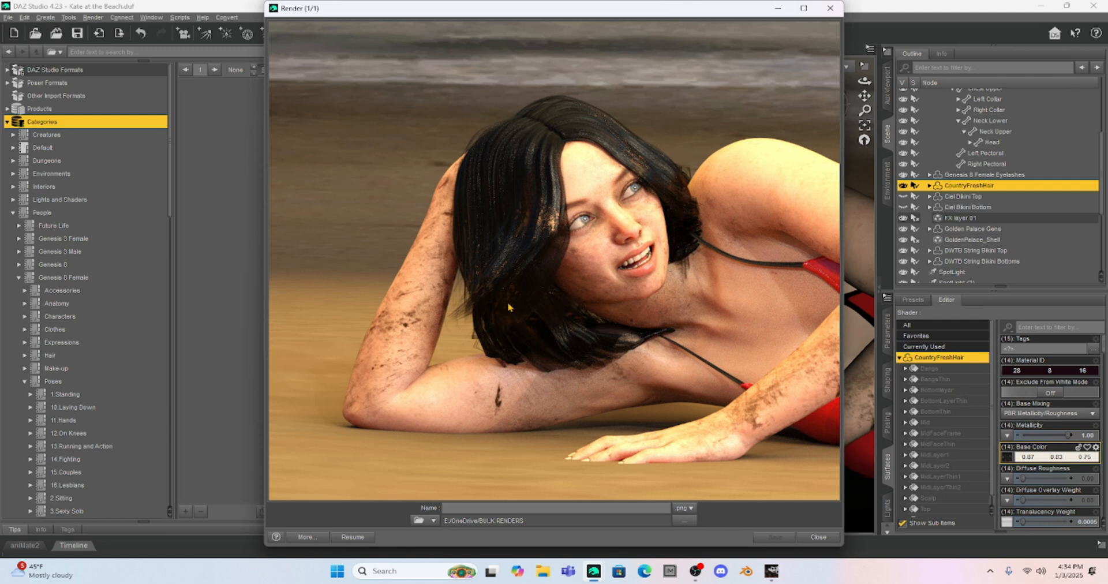
mouse_move(549, 226)
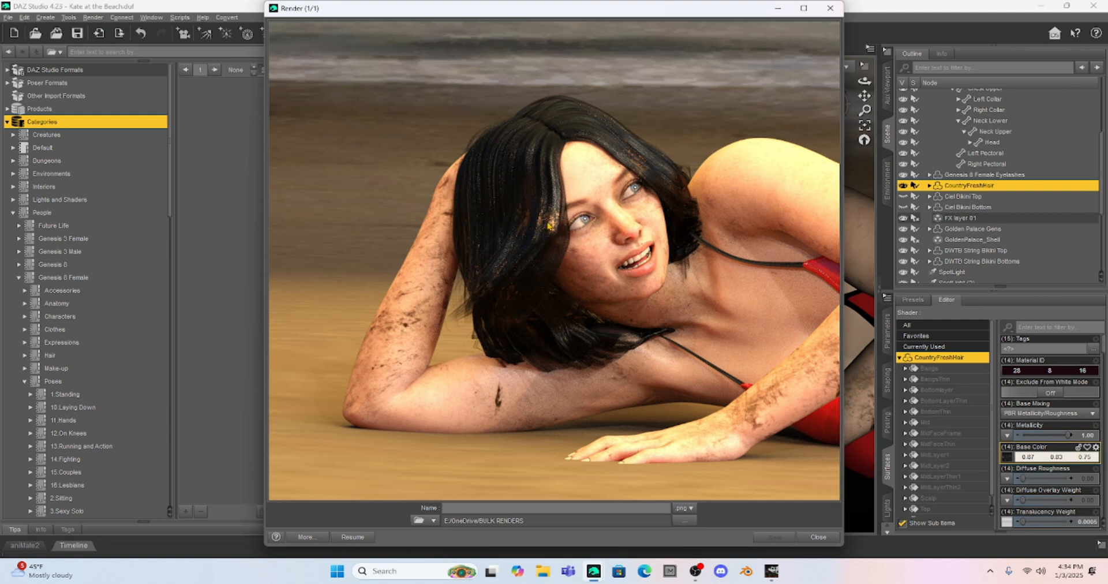
mouse_move(500, 238)
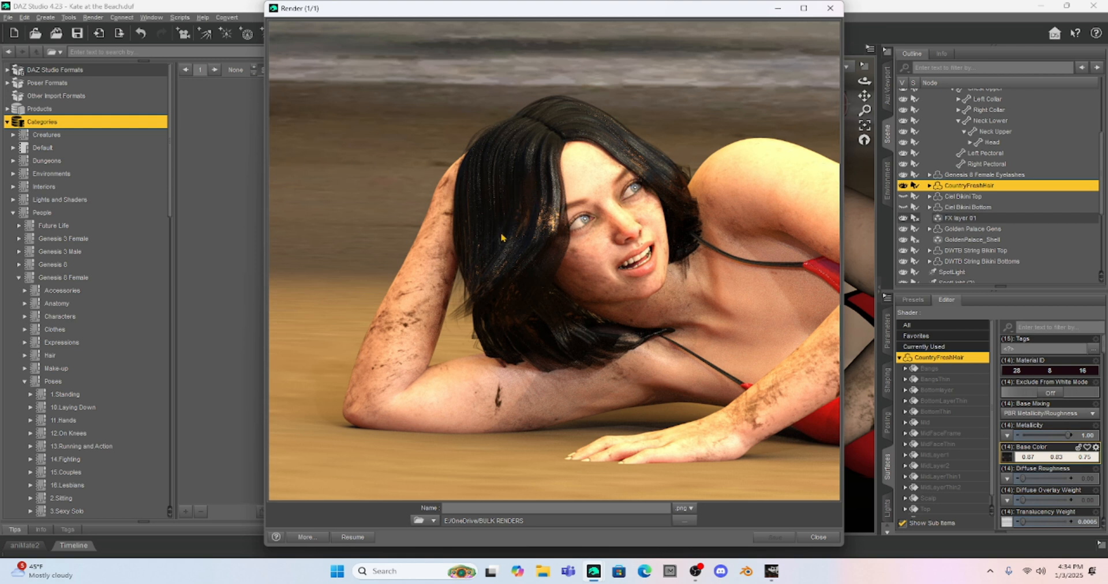
mouse_move(552, 229)
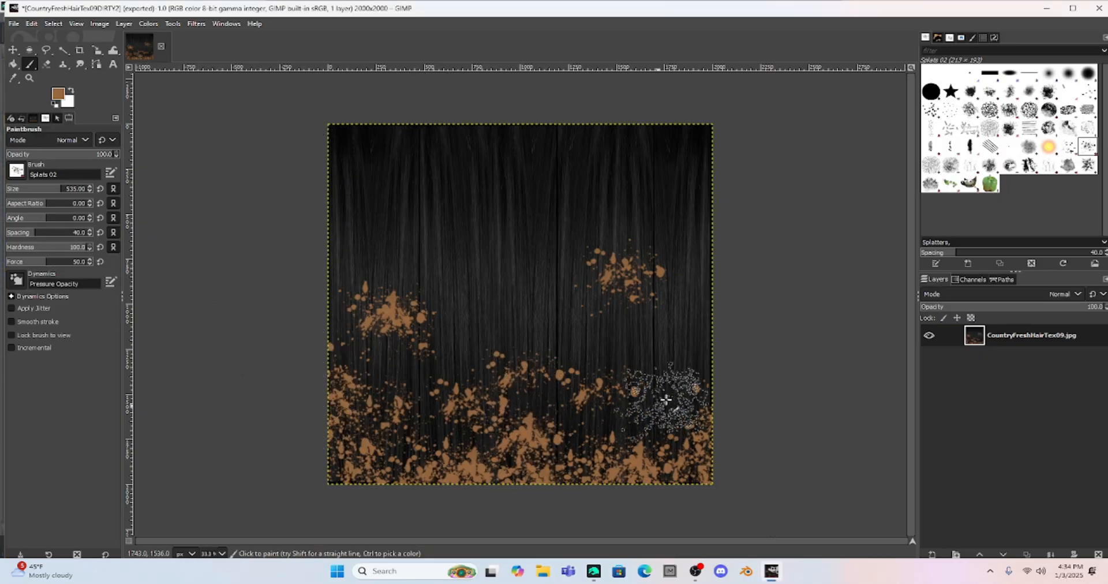
Paint extra tan Splats 02 dirt along the texture's lower right and bottom left edge
drag(665, 400, 590, 460)
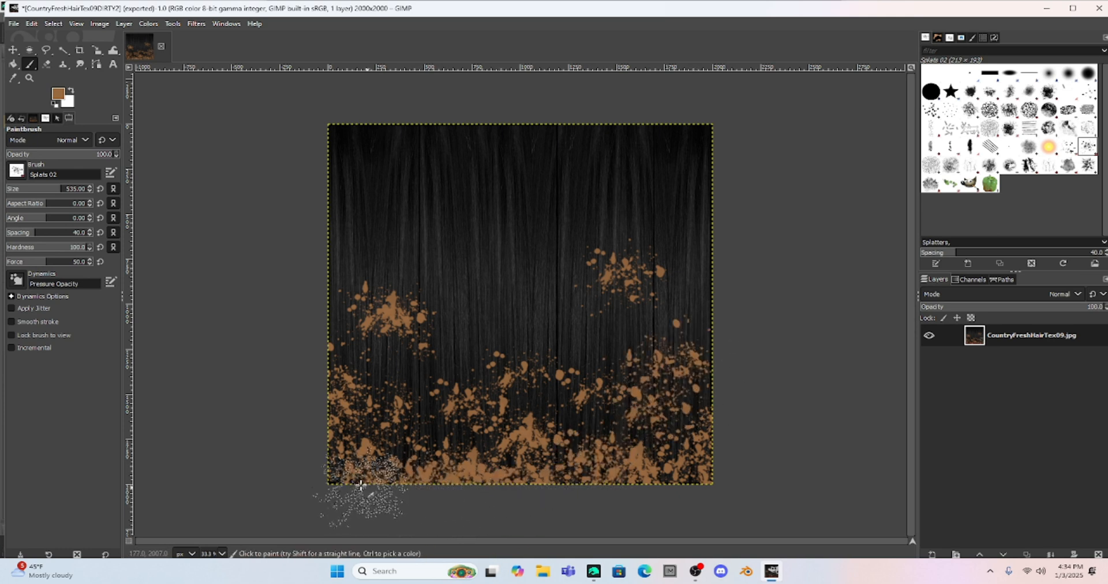
drag(361, 485, 672, 463)
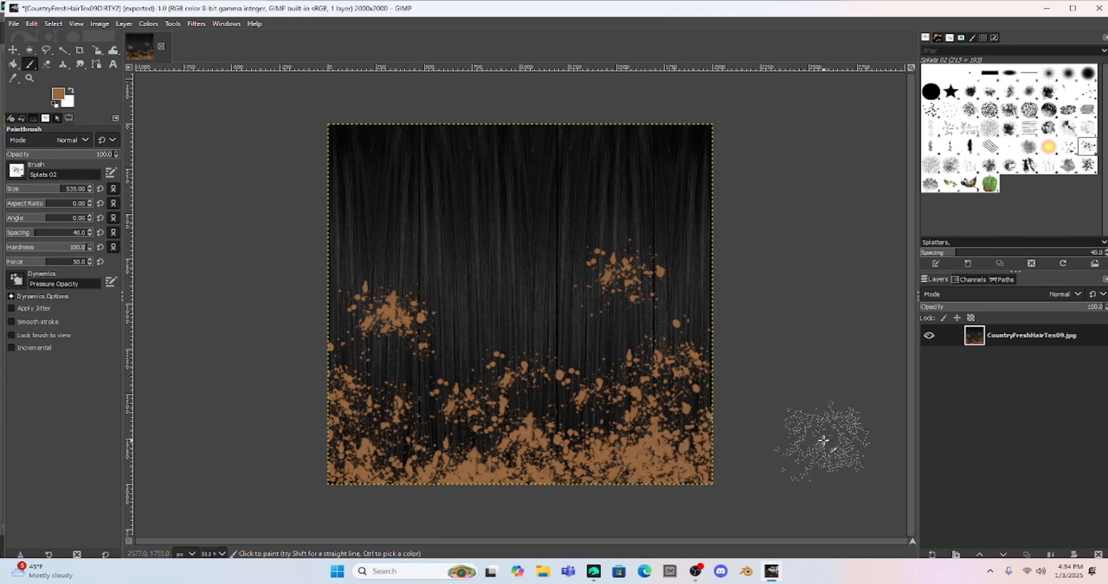
click(13, 23)
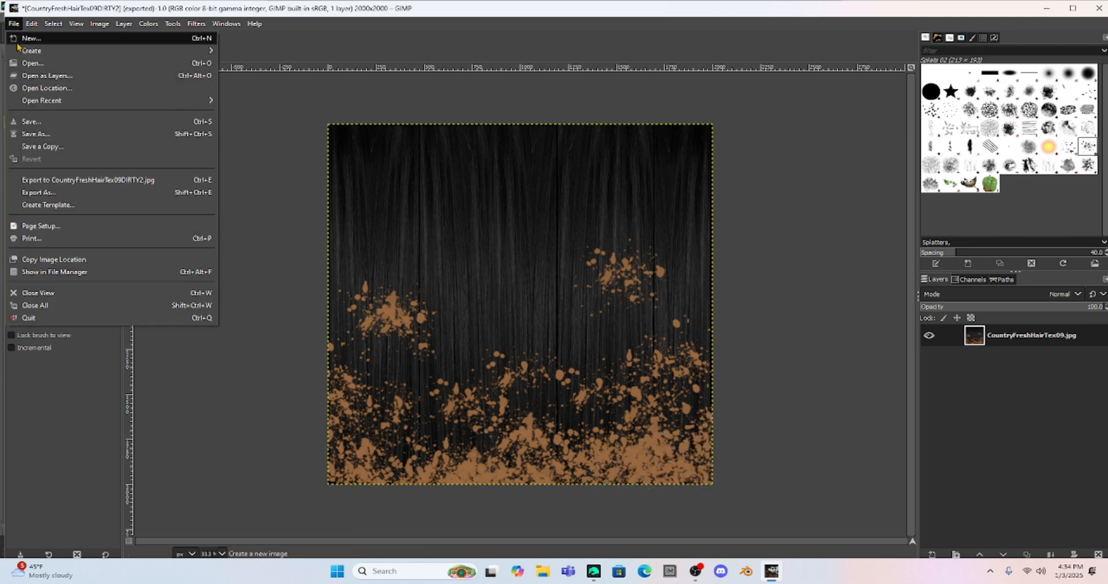
mouse_move(39, 193)
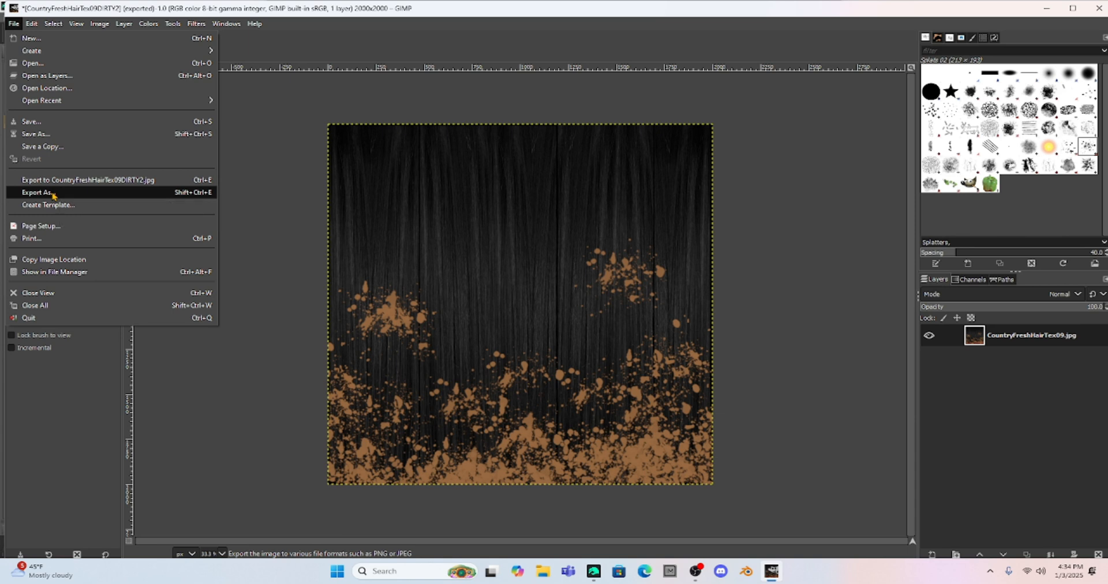
Re-export the dirtier texture as JPEG, replacing the existing CountryFreshHairTex09DIRTY2.jpg
click(37, 193)
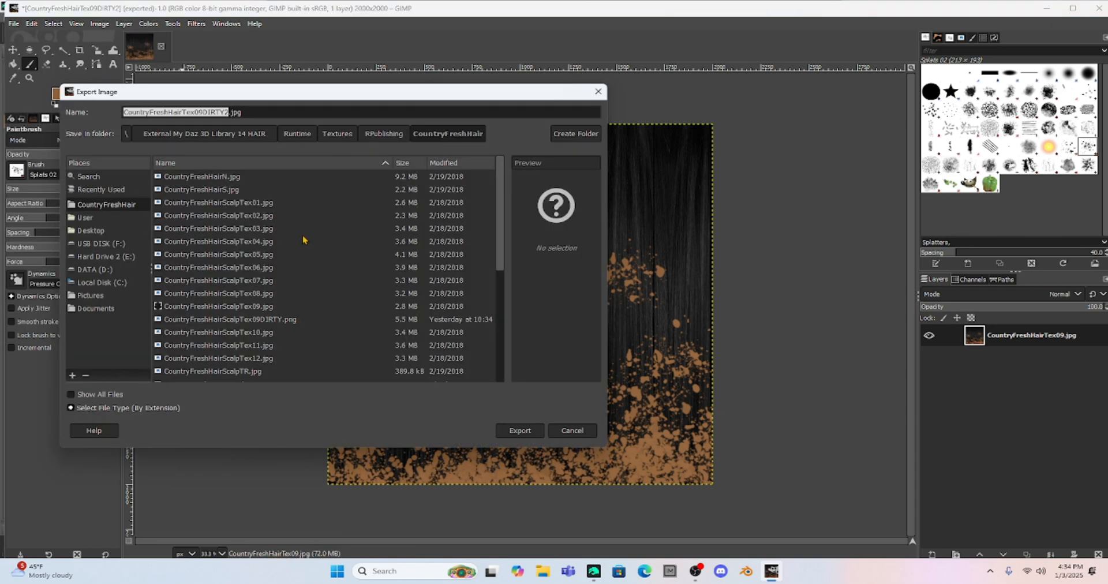
mouse_move(348, 279)
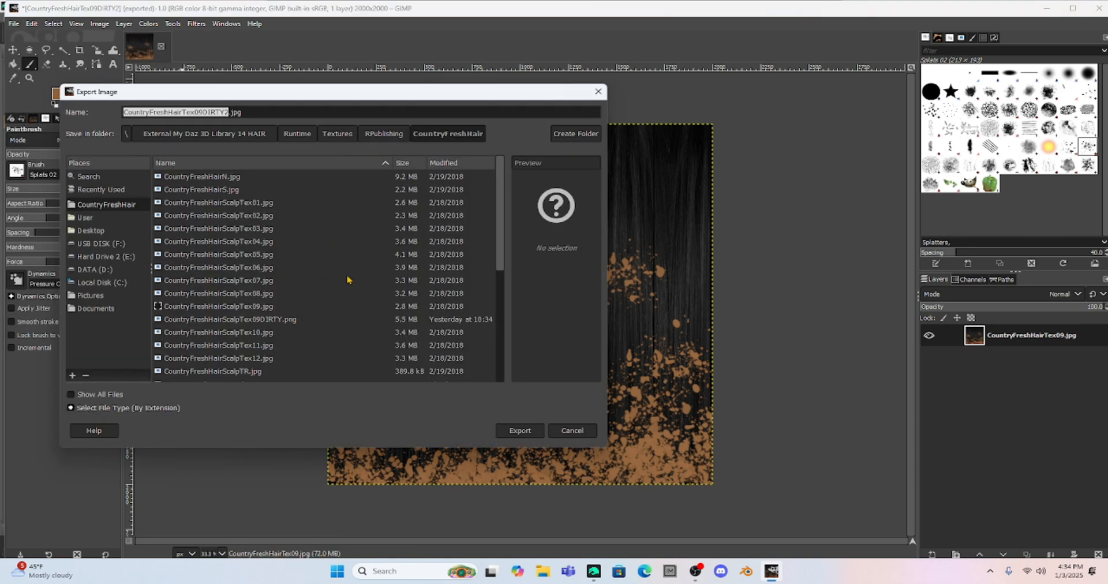
mouse_move(542, 400)
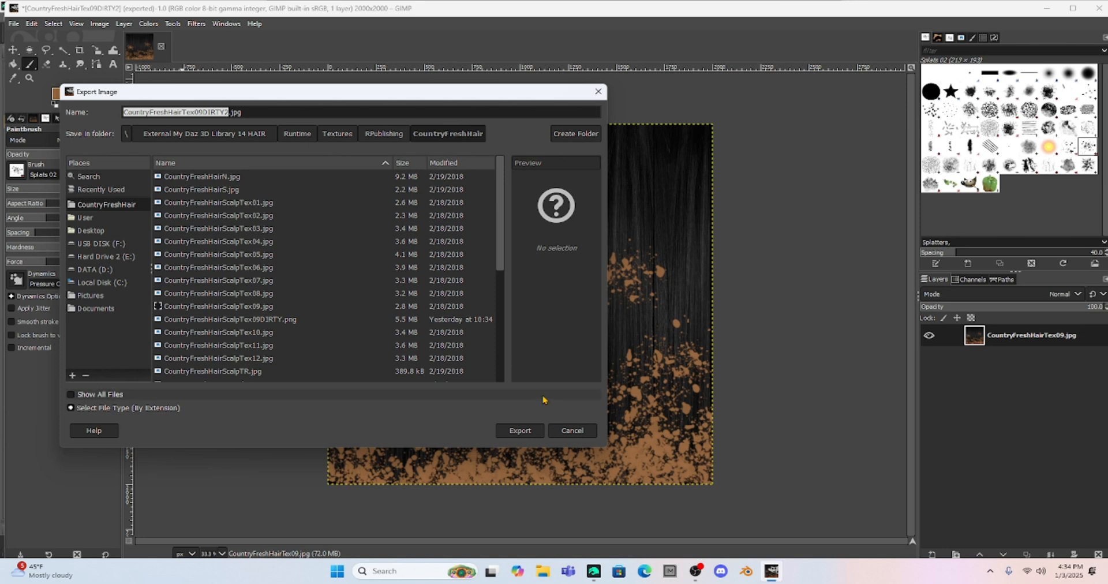
click(519, 429)
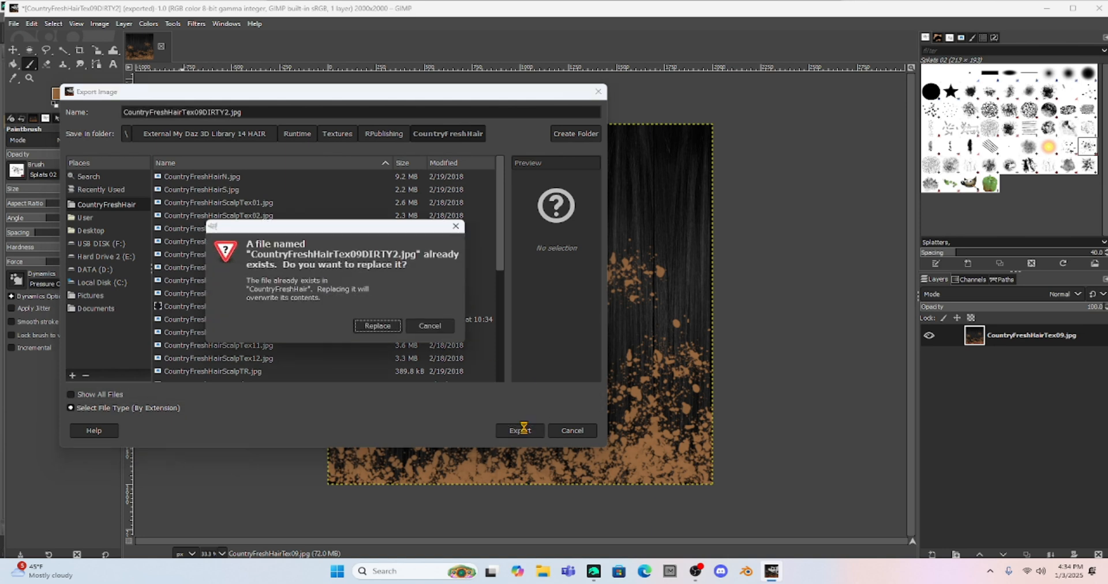
click(378, 325)
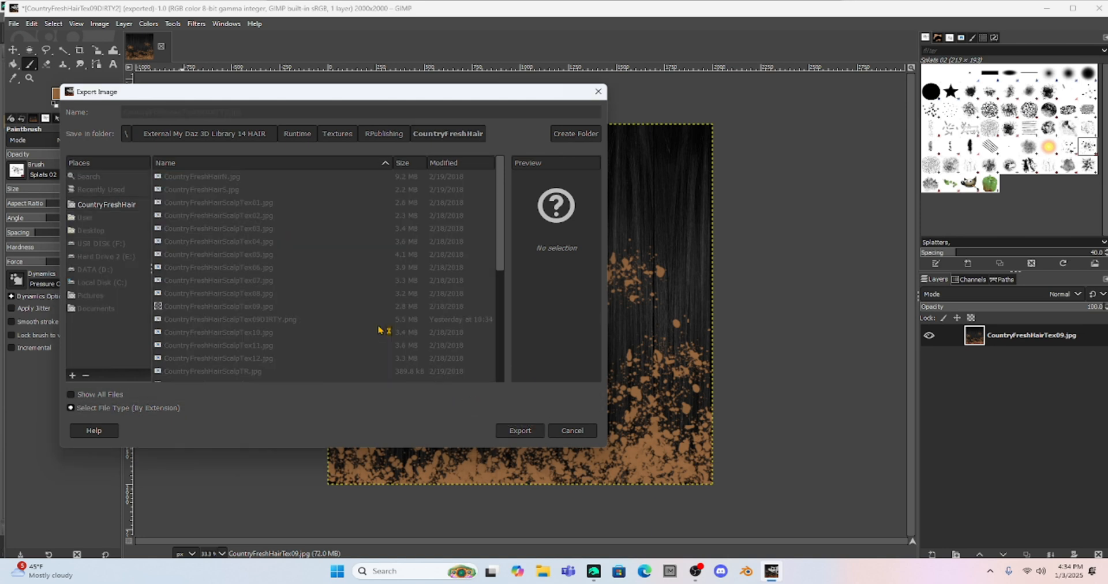
click(518, 430)
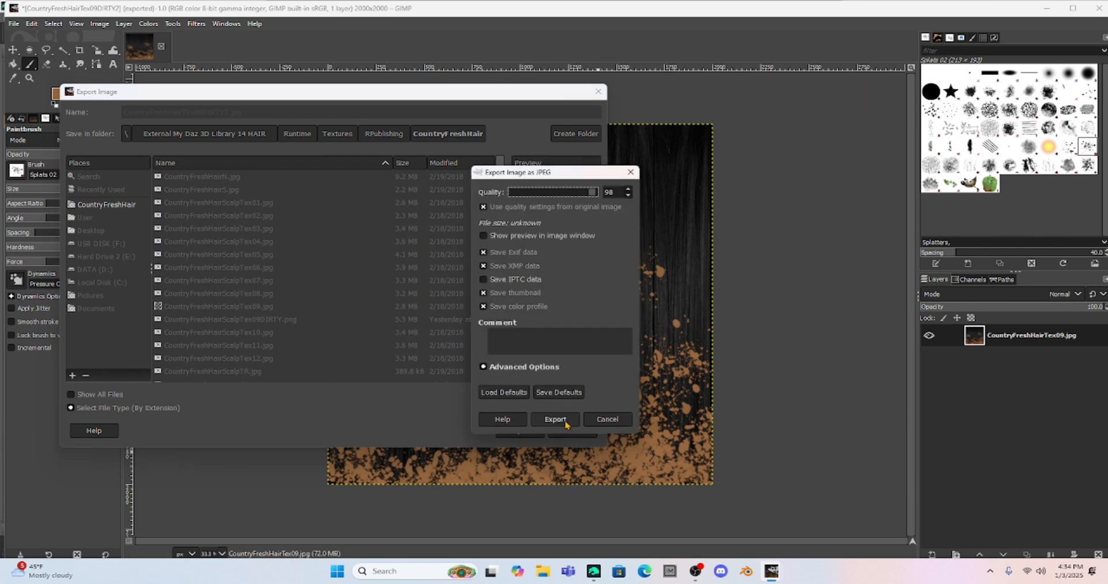
click(555, 419)
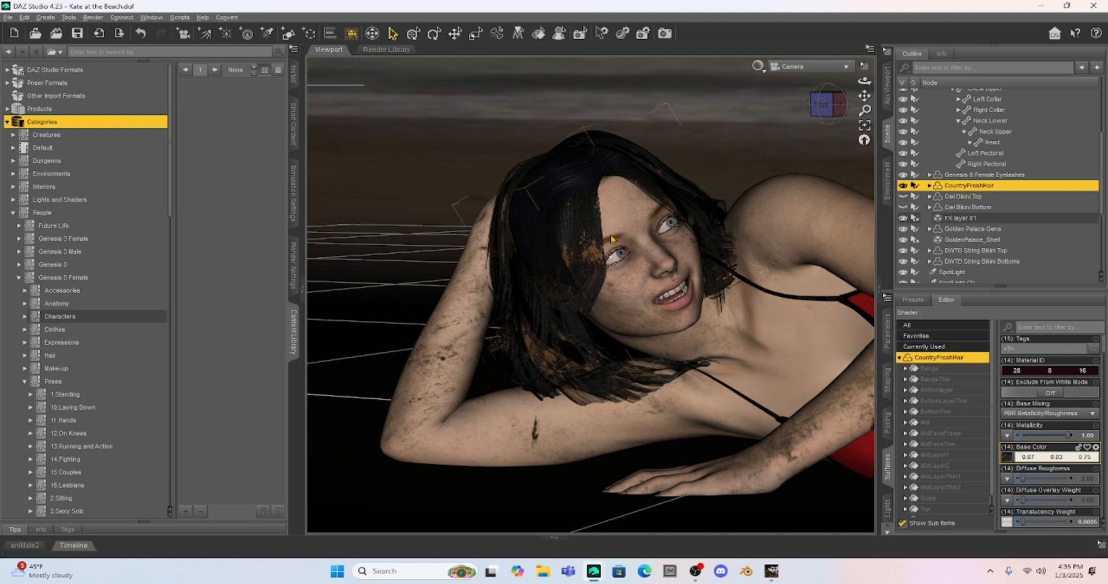
mouse_move(587, 256)
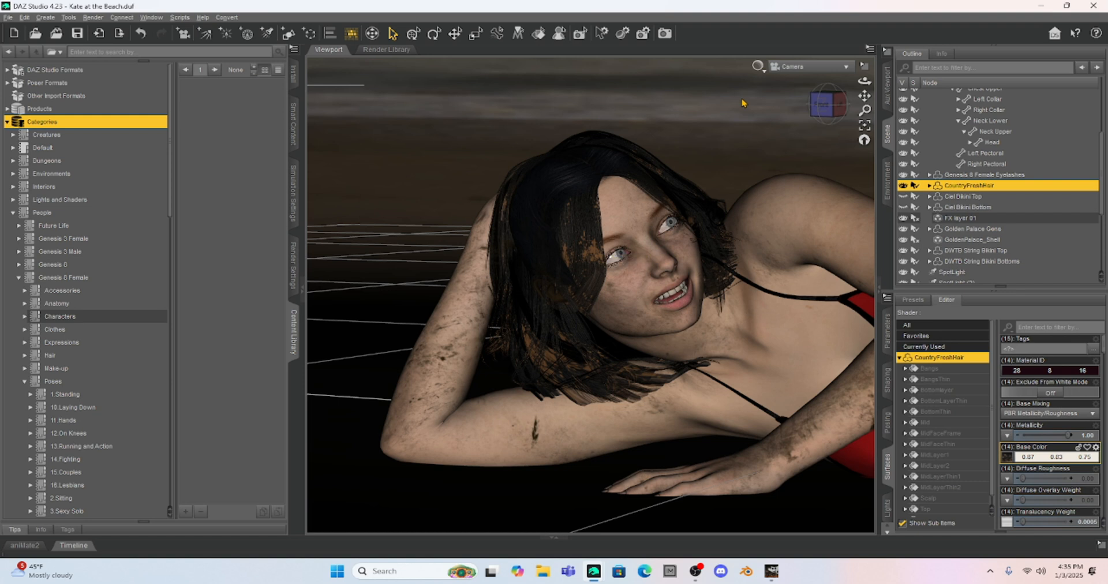
mouse_move(738, 128)
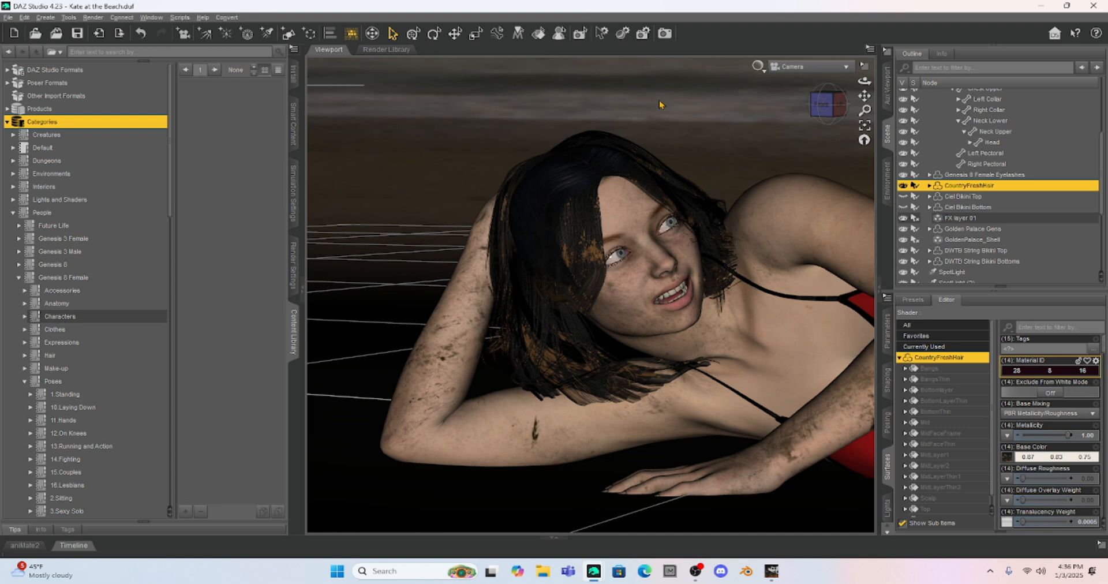
mouse_move(462, 113)
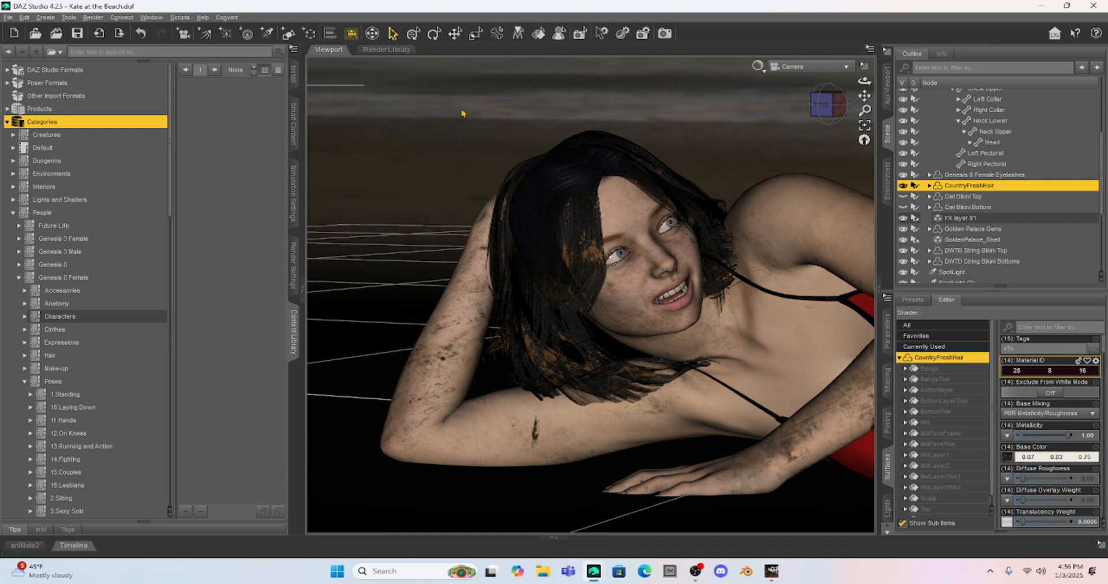
mouse_move(416, 131)
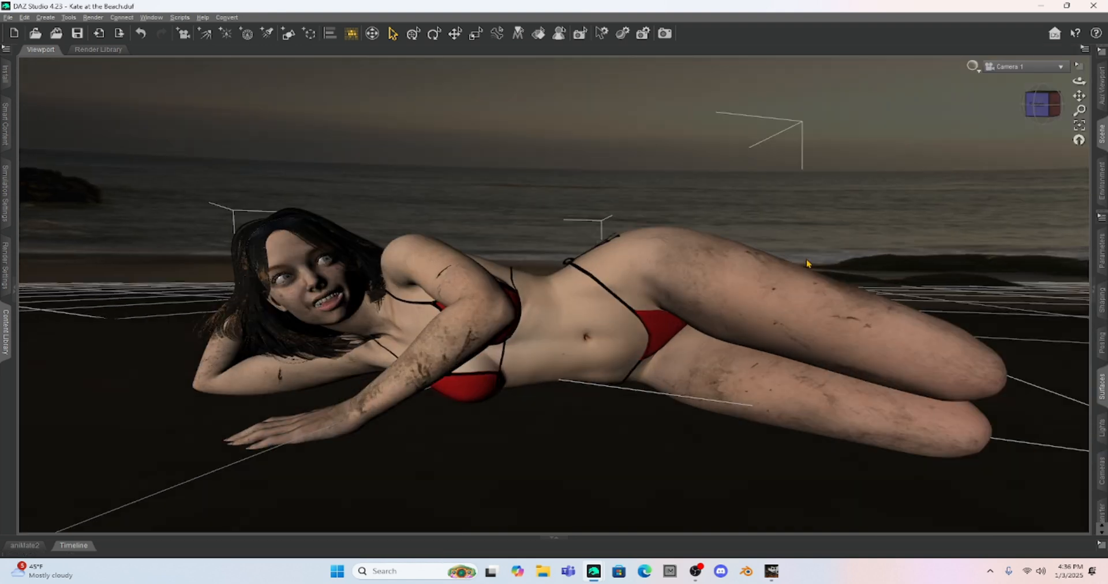
mouse_move(682, 199)
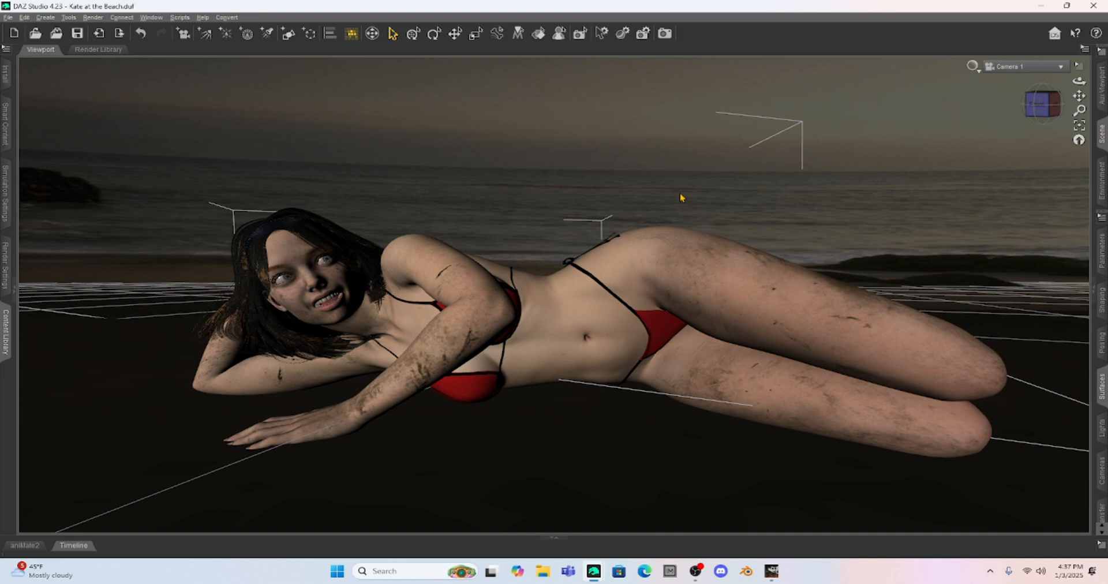
mouse_move(465, 52)
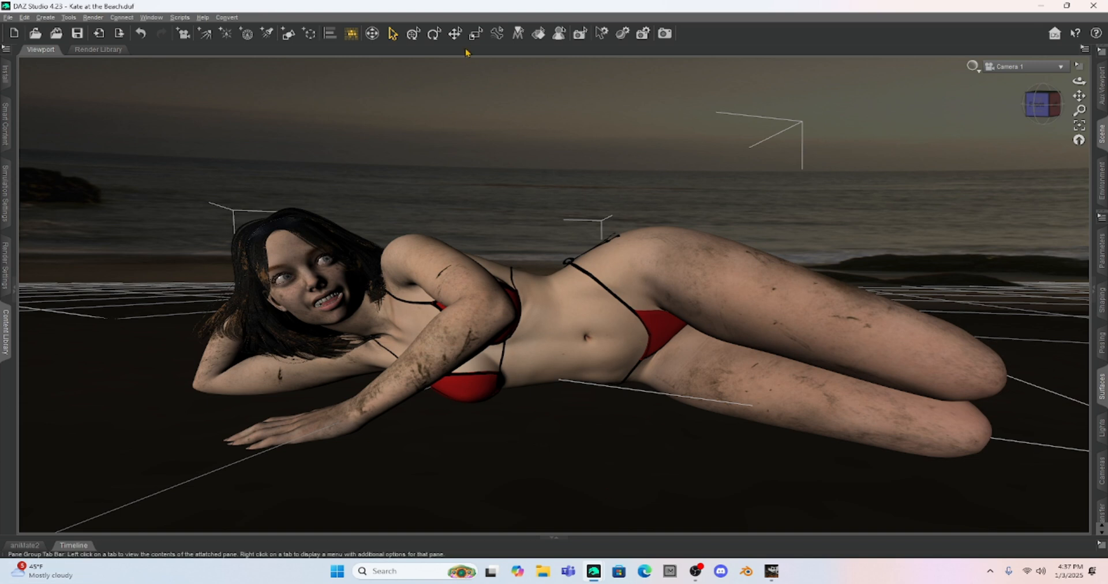
mouse_move(361, 141)
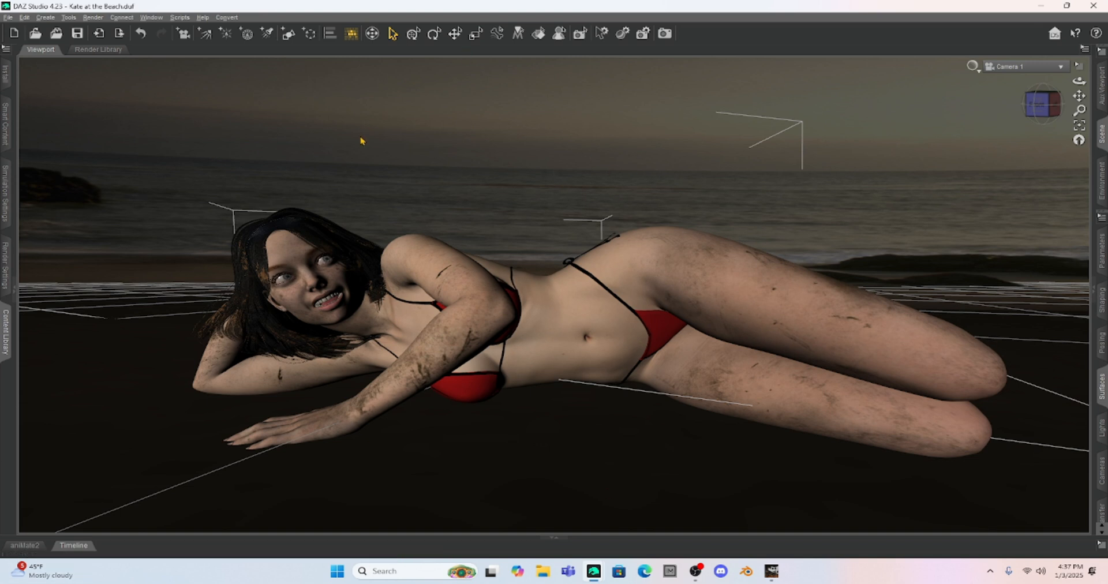